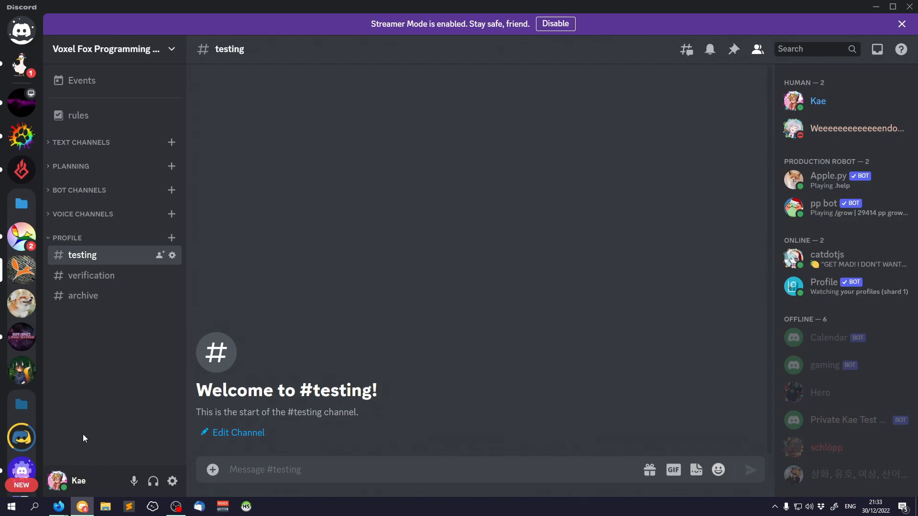
mouse_move(828, 295)
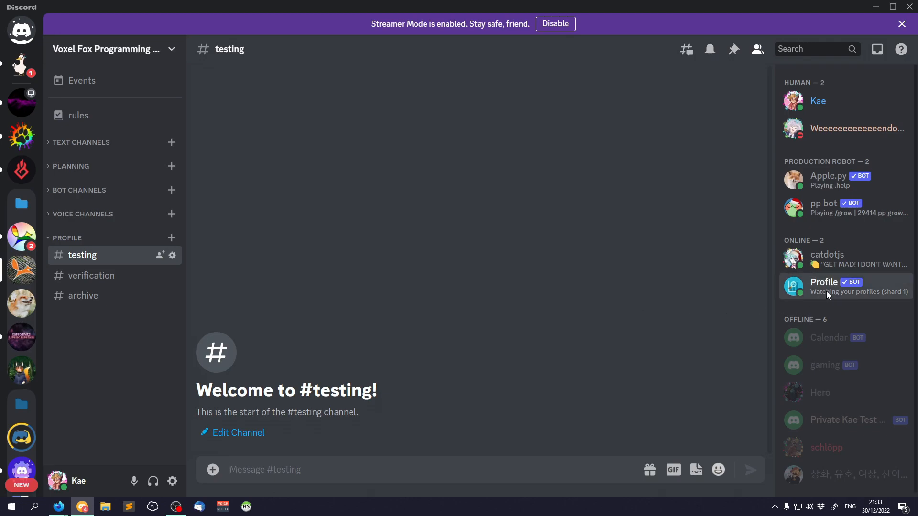
View the Profile bot's profile card in #testing and close it
click(824, 282)
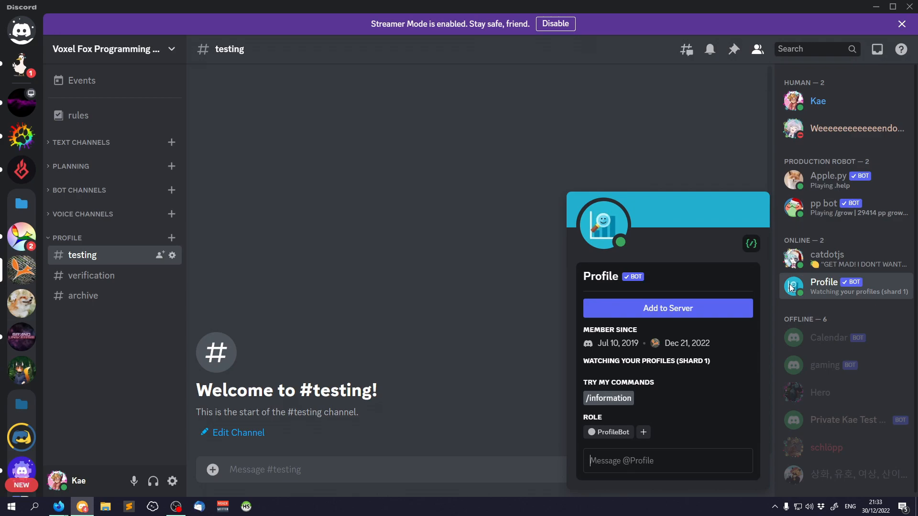
click(411, 289)
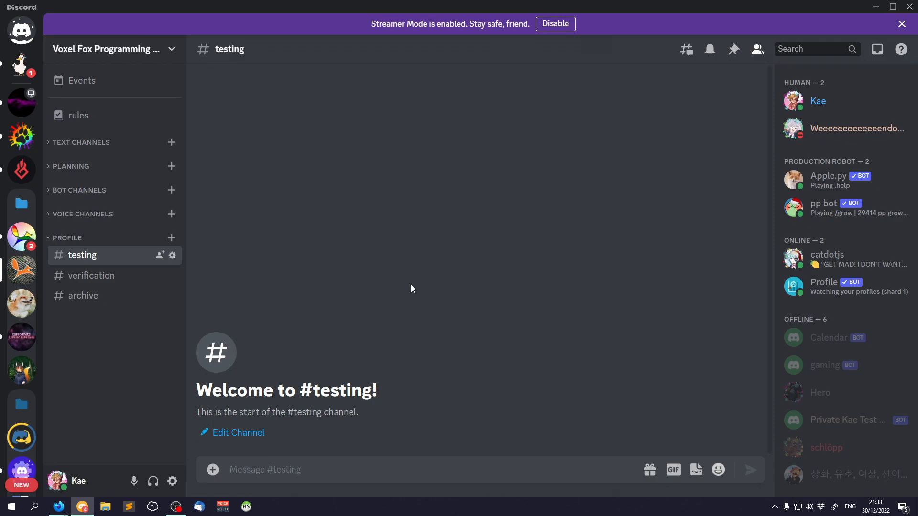
mouse_move(796, 299)
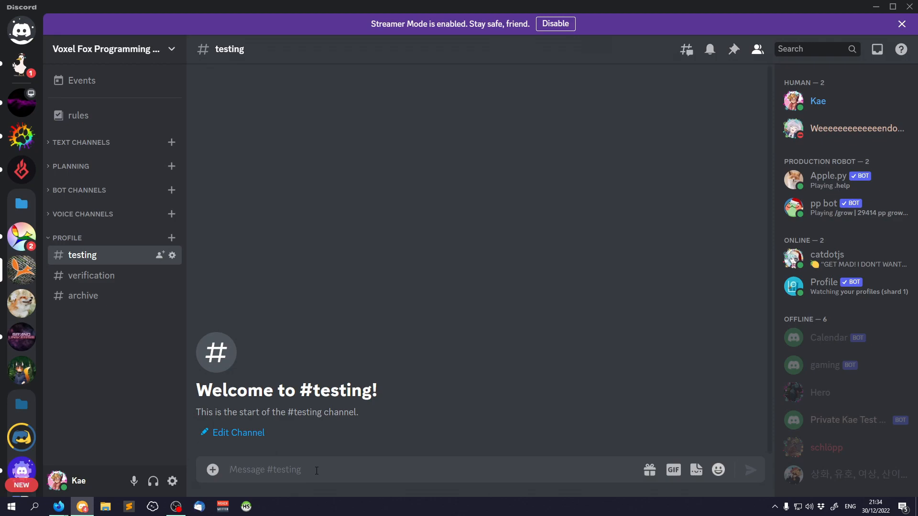
Run /template create to make a new template named Intros
text(/tes)
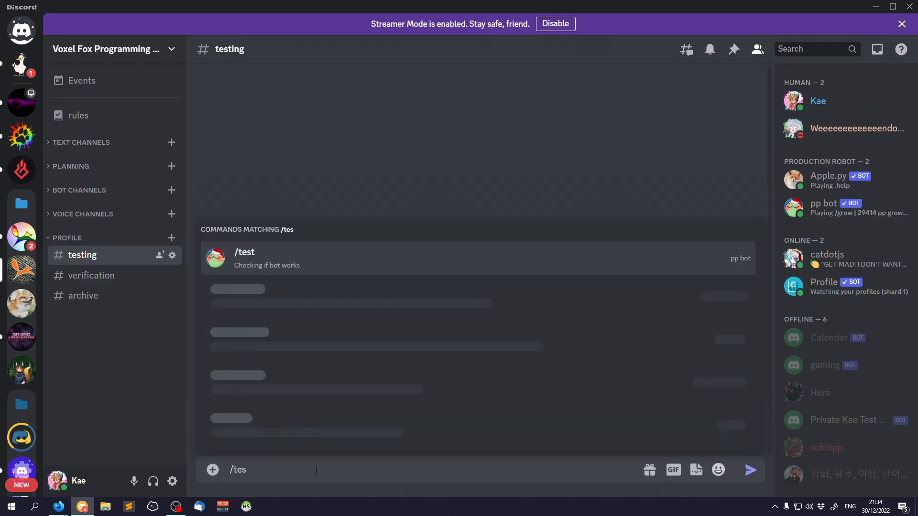
key(Backspace)
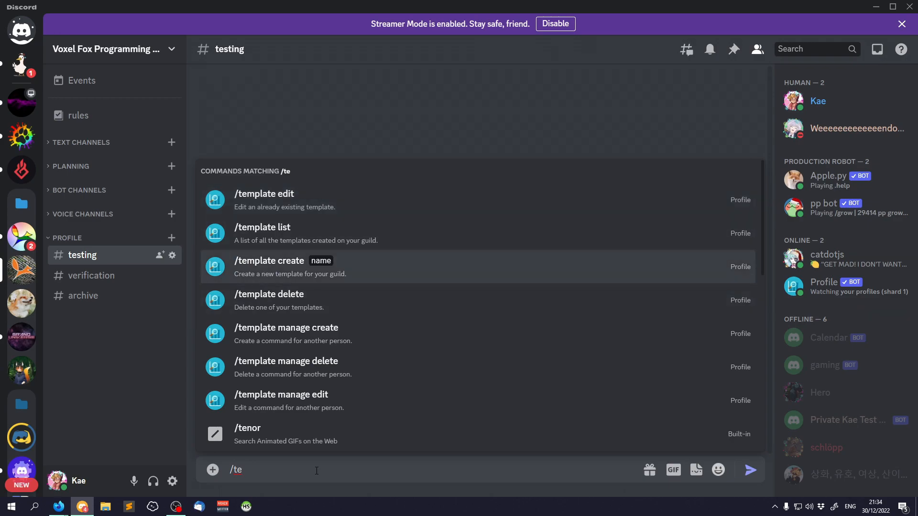
click(270, 267)
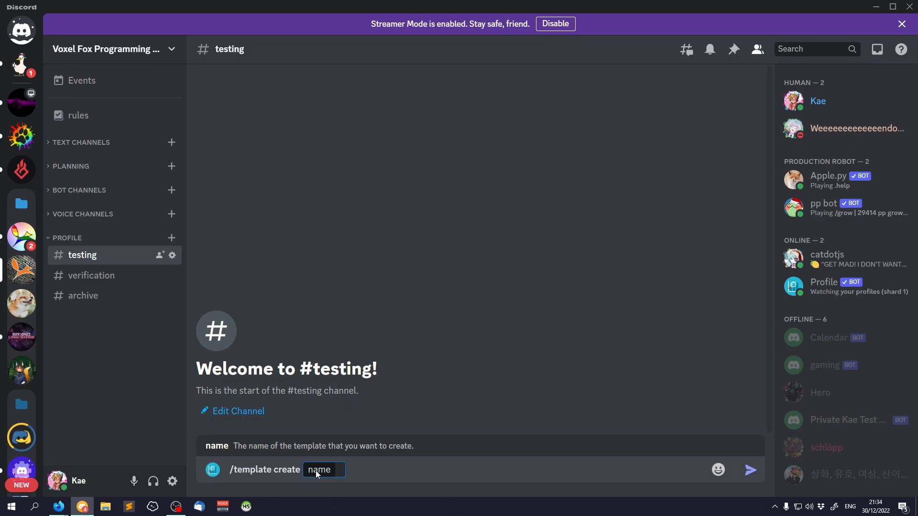
text(In)
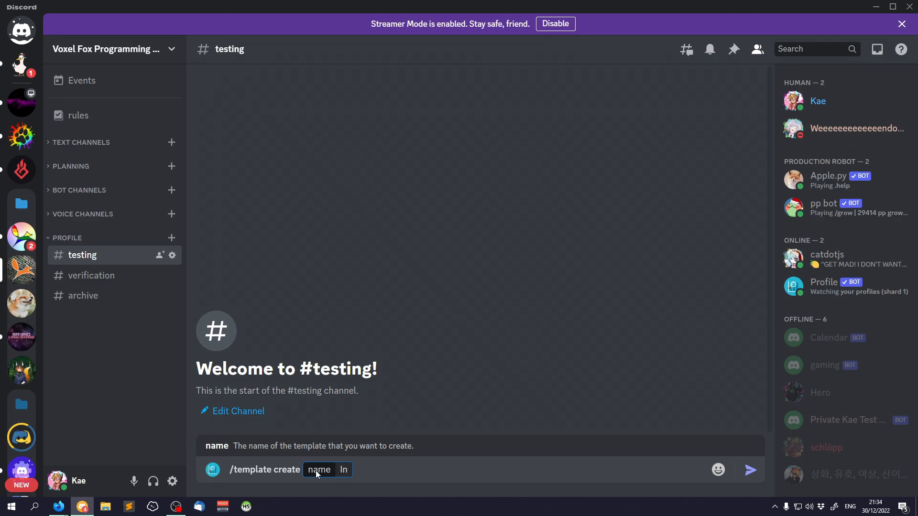
key(Enter)
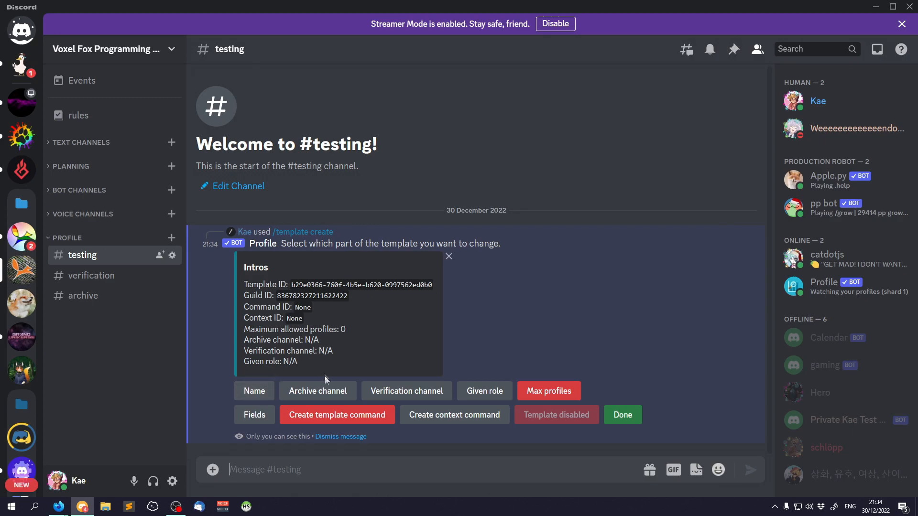
mouse_move(401, 356)
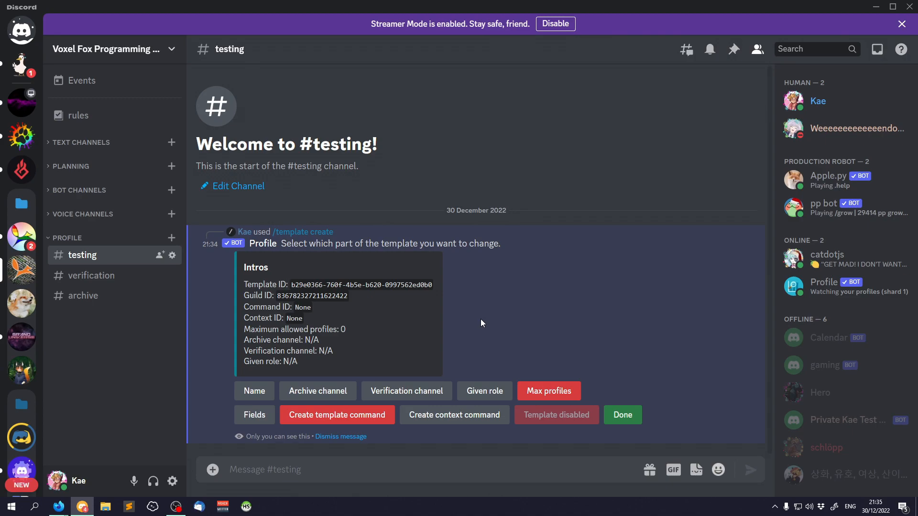
mouse_move(581, 351)
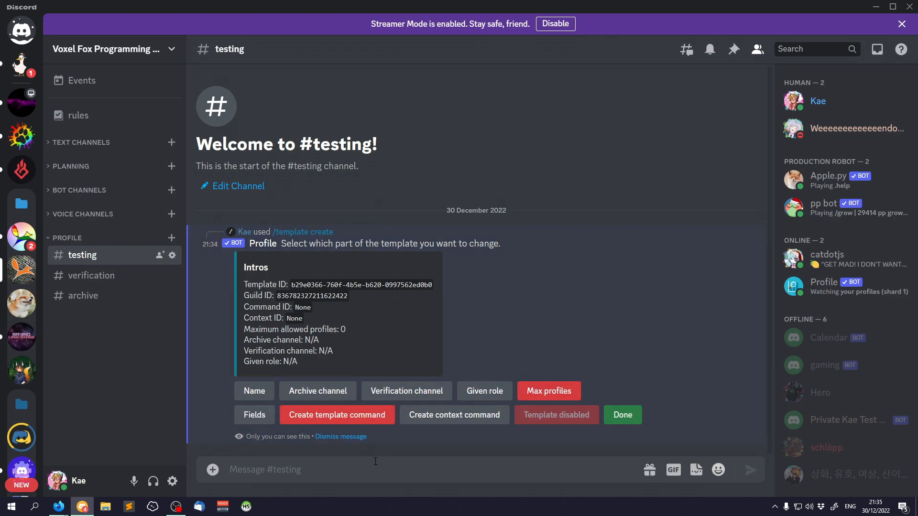
Create the Intros slash command and set max profiles per user to 1
click(337, 416)
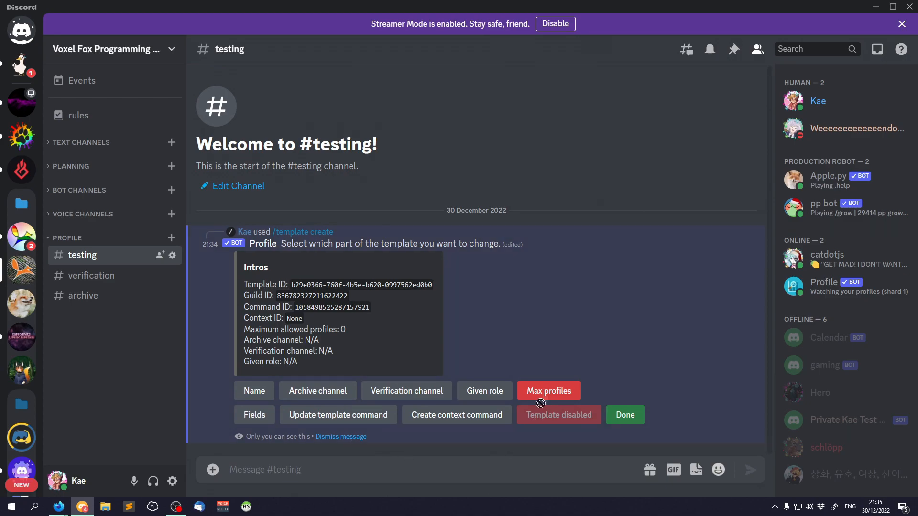
click(548, 391)
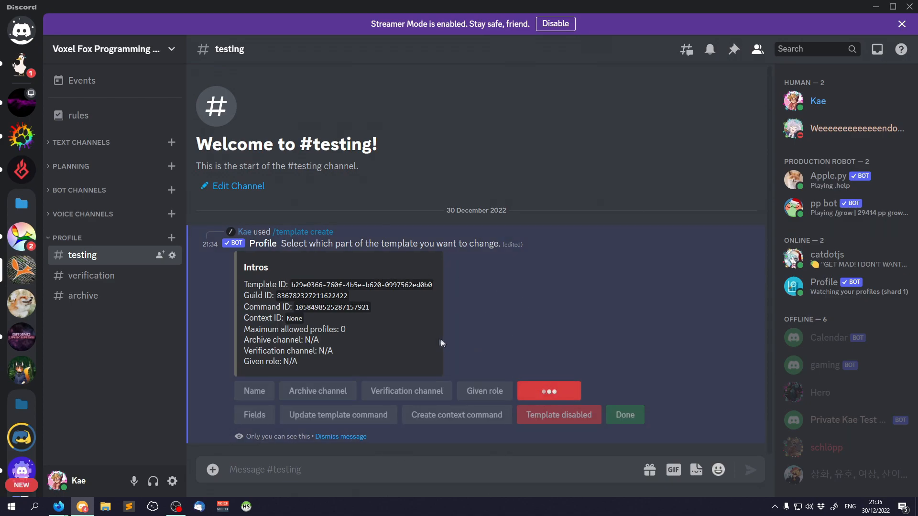
click(549, 391)
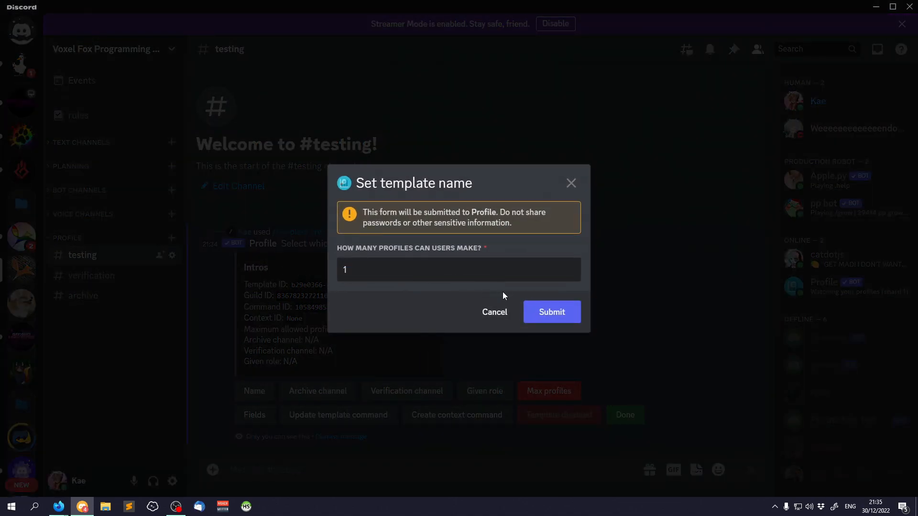
click(551, 311)
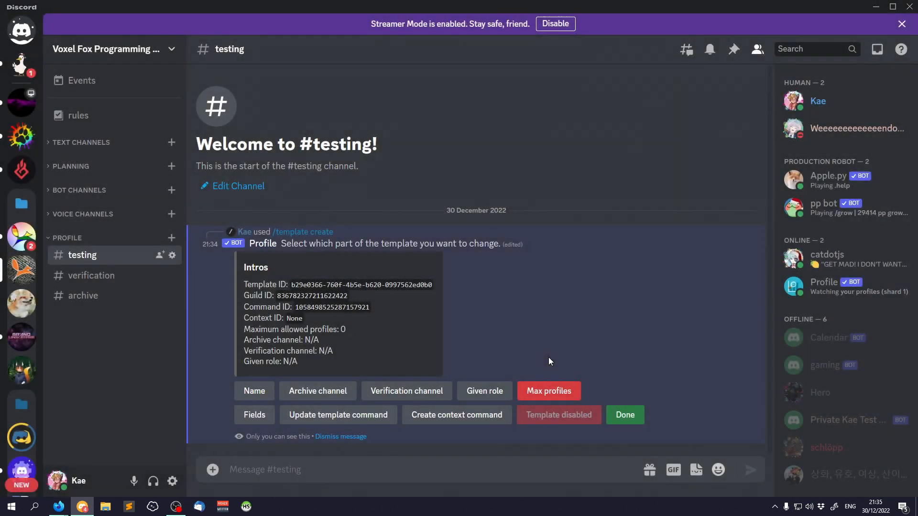
click(549, 391)
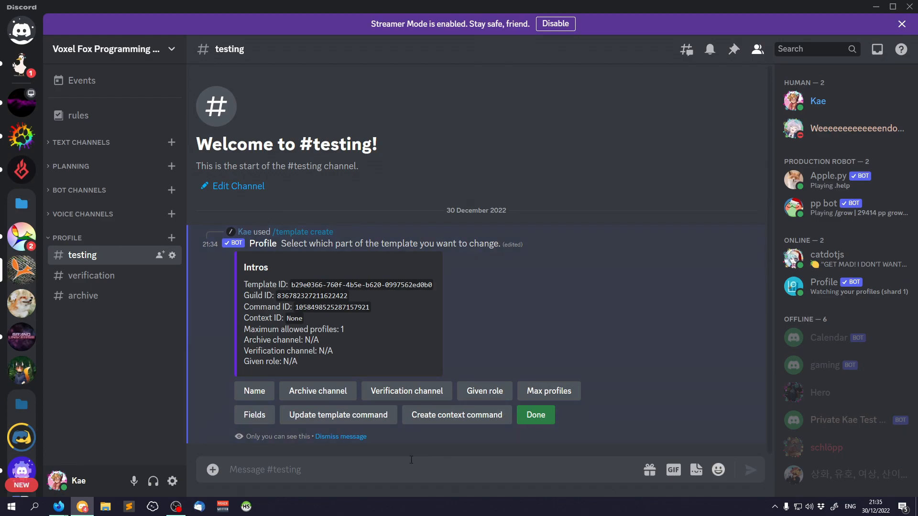
text(/int)
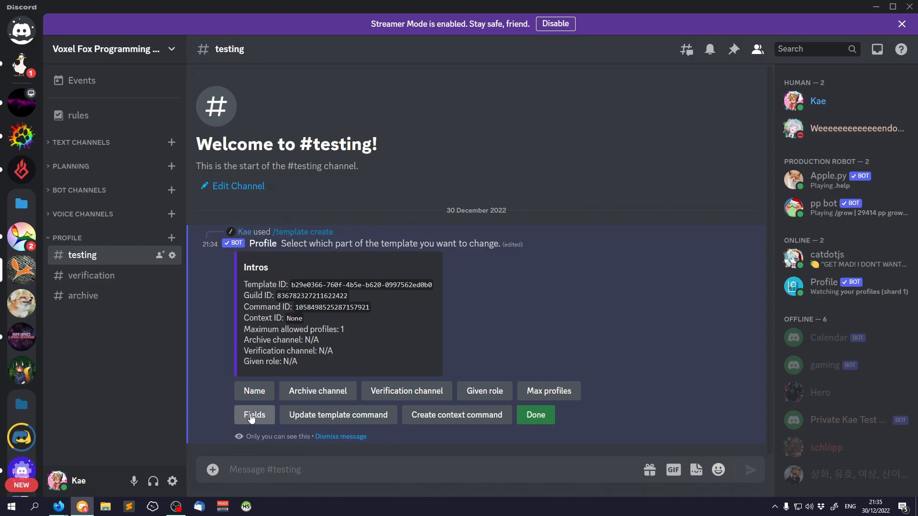
Add a Name field prompting "What is your name?" to the Intros template
click(253, 414)
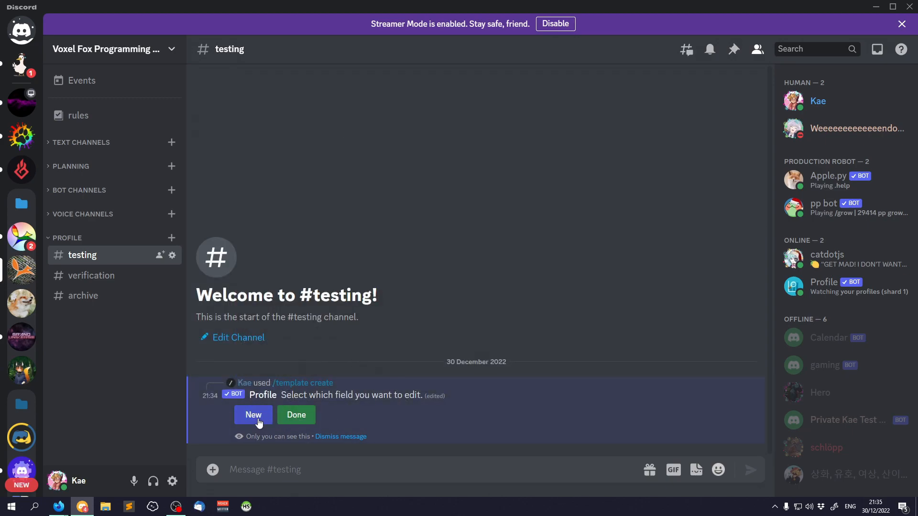
click(253, 414)
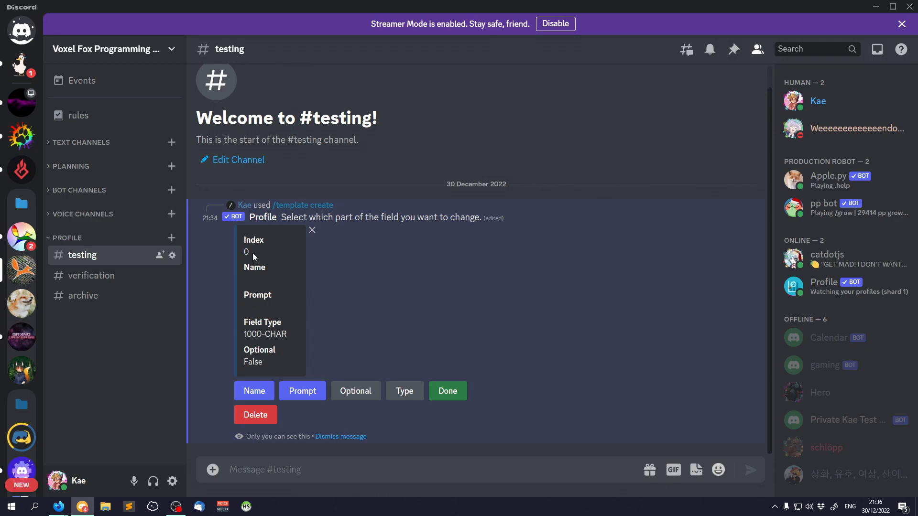
click(255, 392)
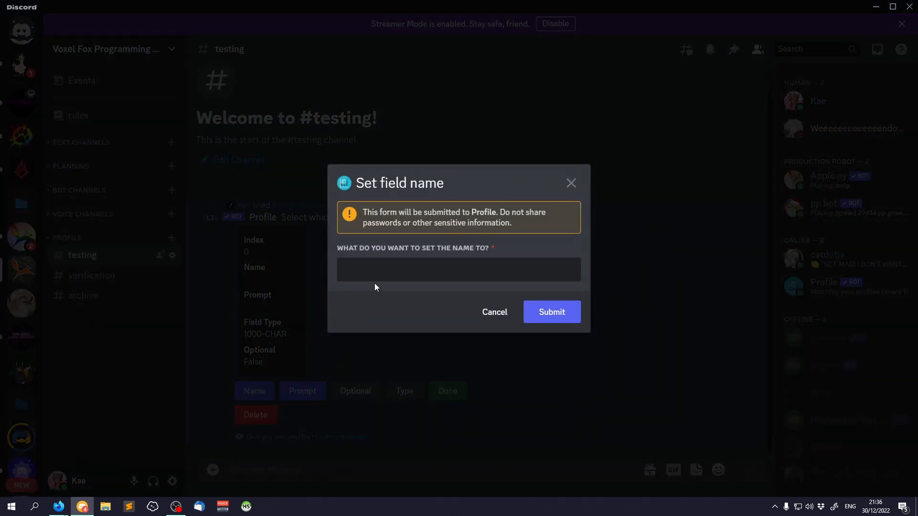
text(Name)
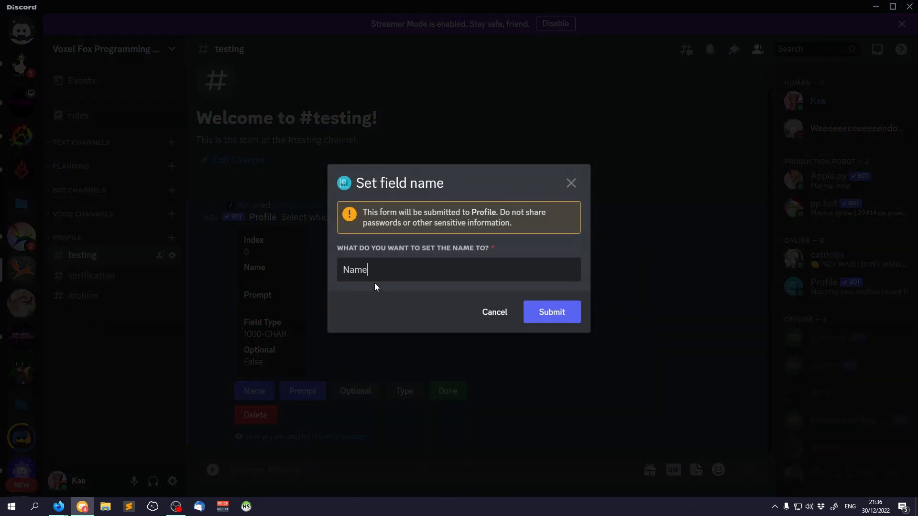
click(551, 312)
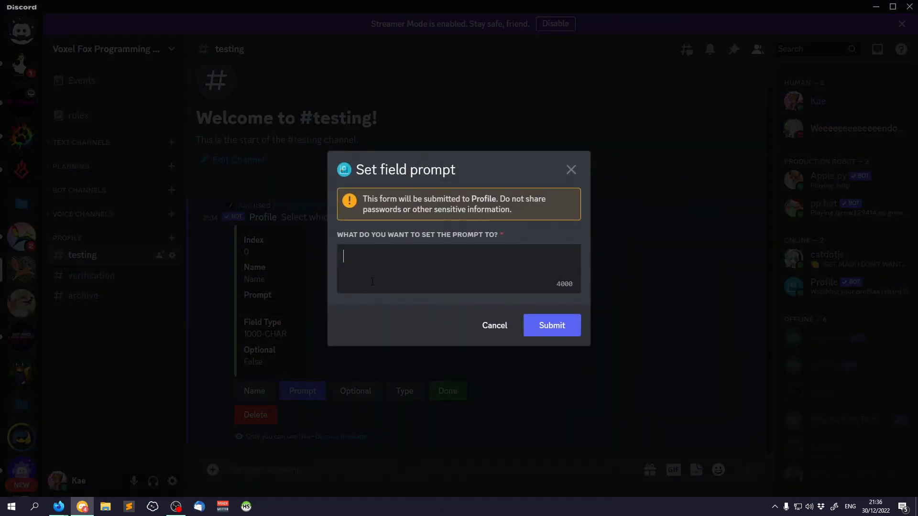
text(What is your name?)
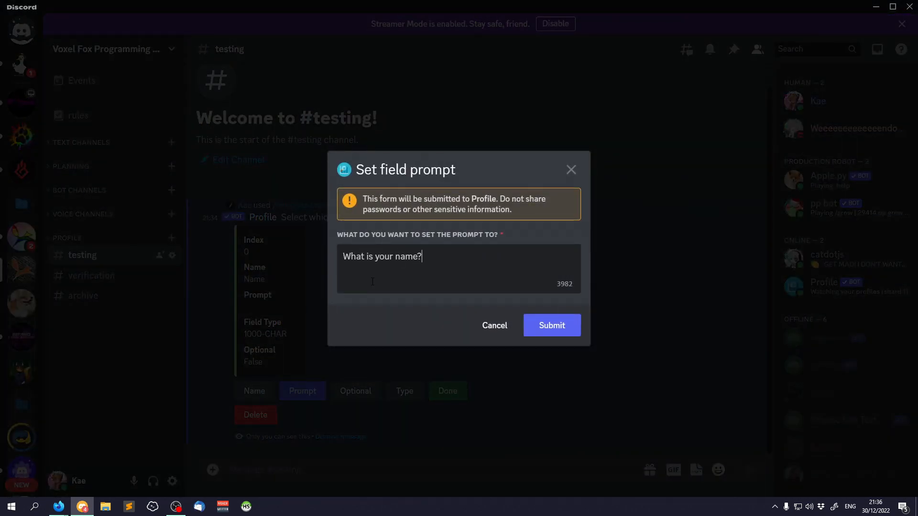
click(551, 325)
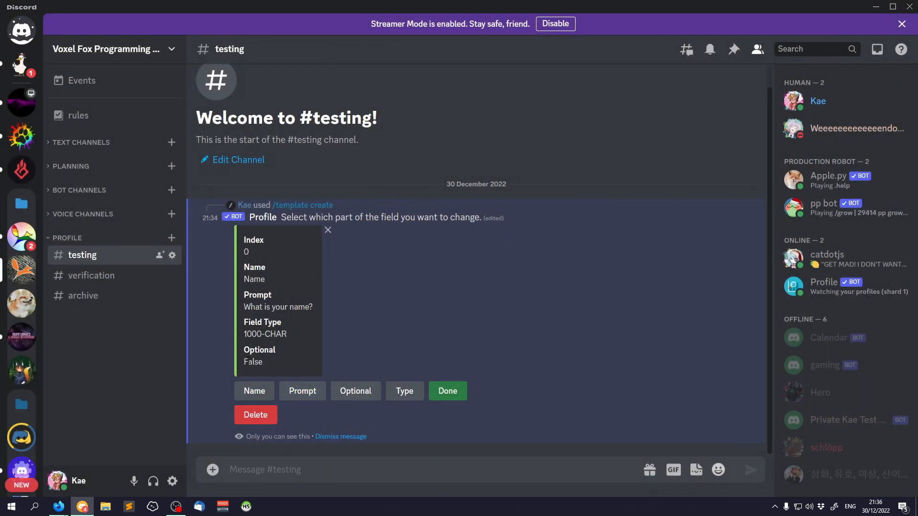
click(447, 391)
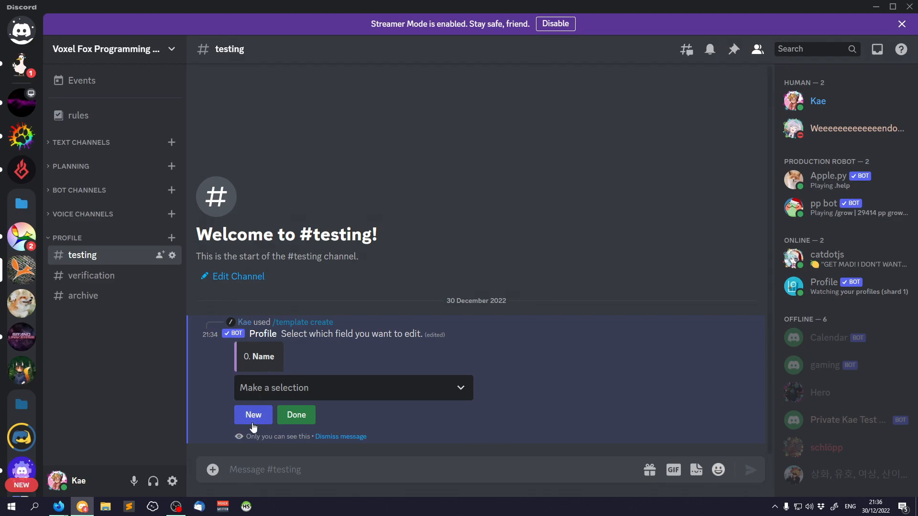
Add an Age field prompting "How old are you?"
click(253, 414)
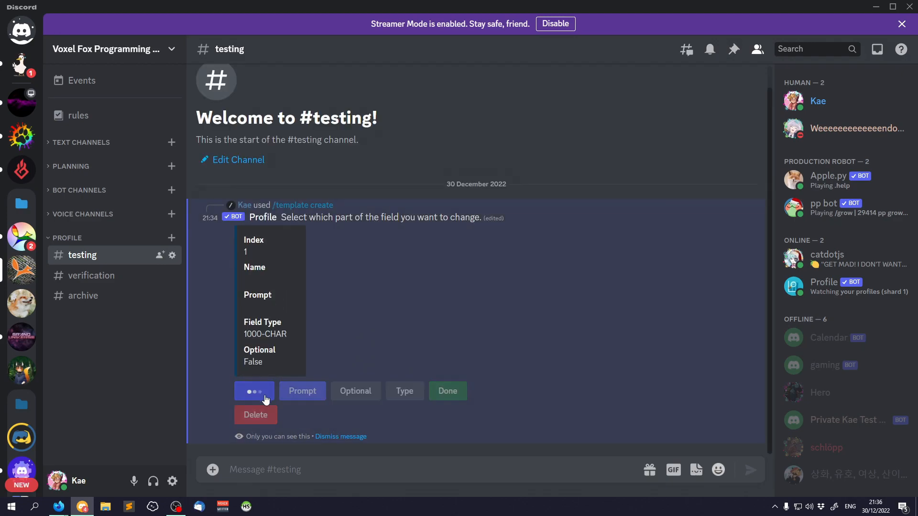
click(255, 391)
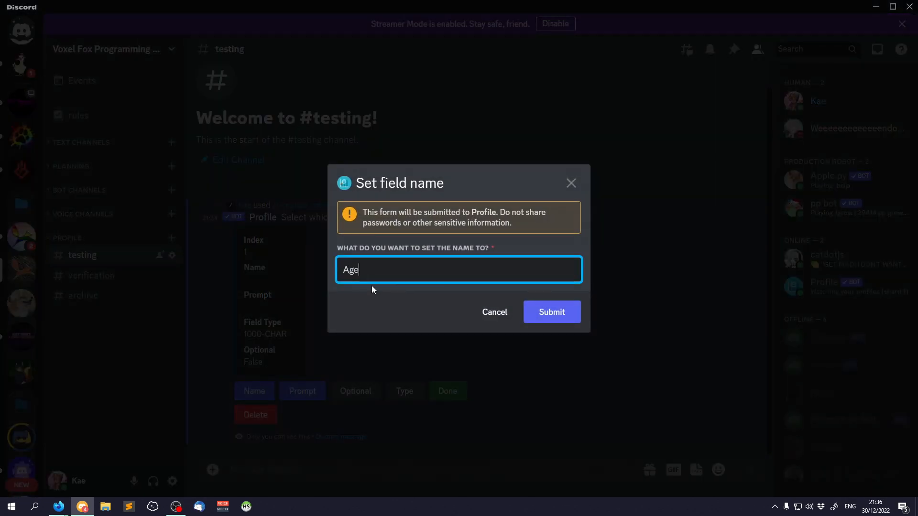
click(551, 311)
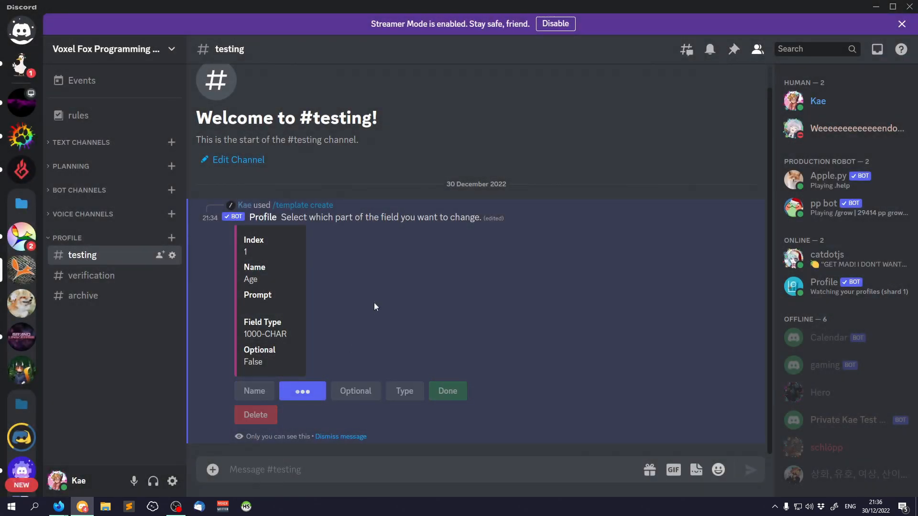
click(302, 391)
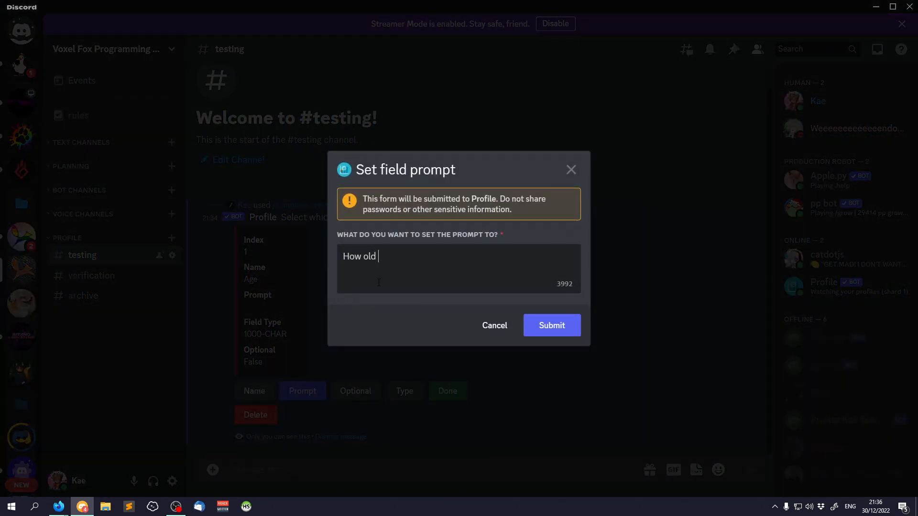
click(551, 325)
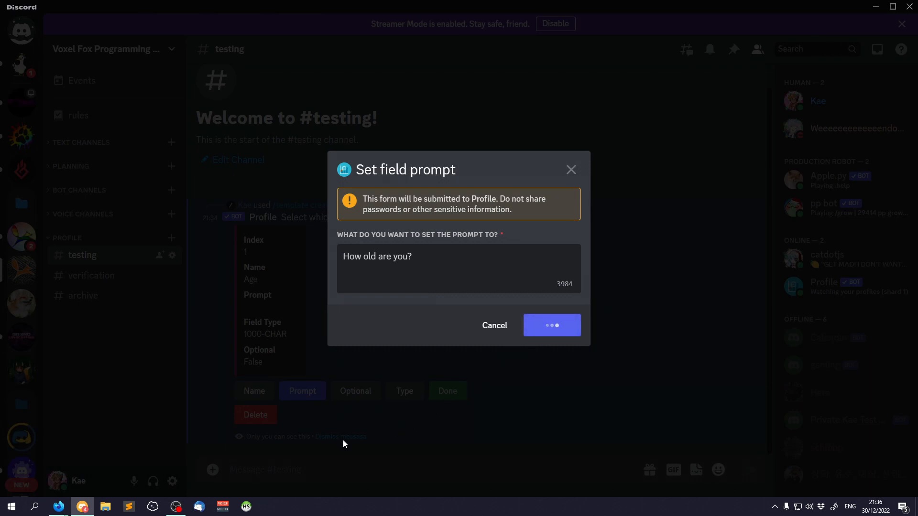
Make the Age field an optional INT and start another field
click(551, 325)
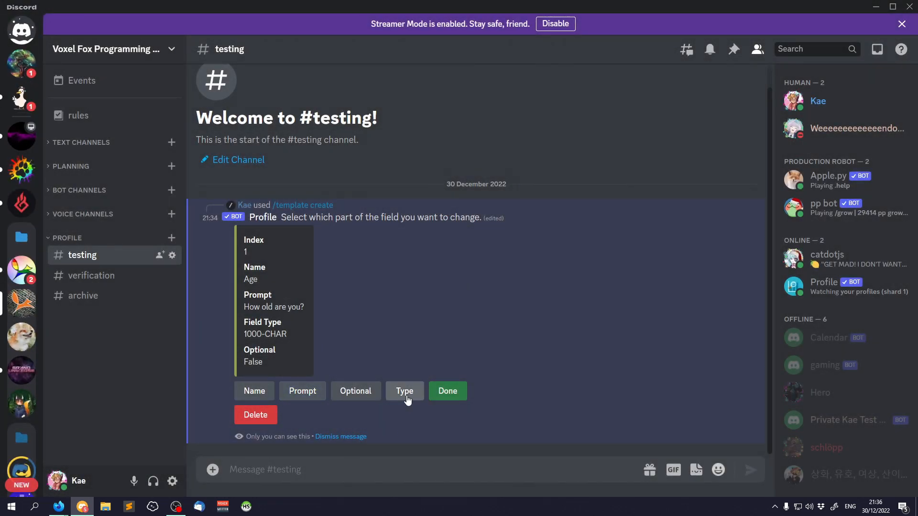
click(403, 391)
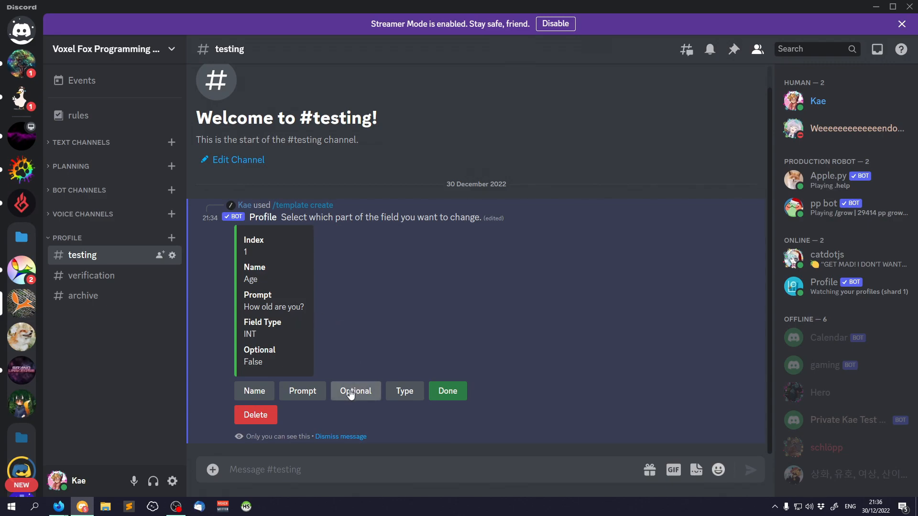
click(356, 391)
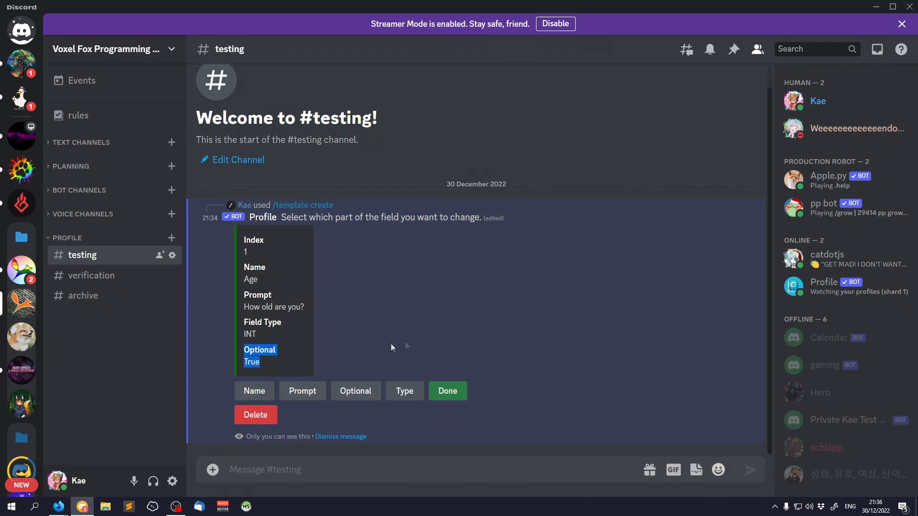
click(447, 391)
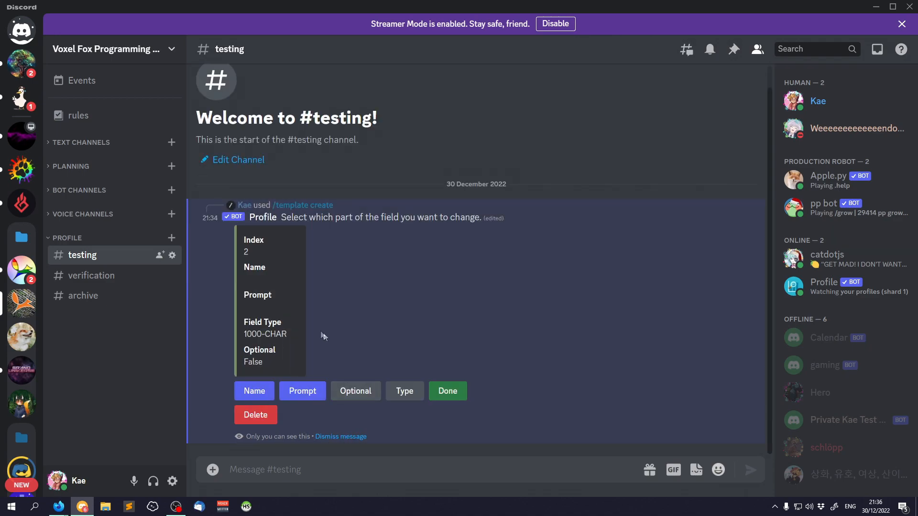
Name the field Pronouns with prompt "What pronouns do you go by?" and return to the template
click(253, 391)
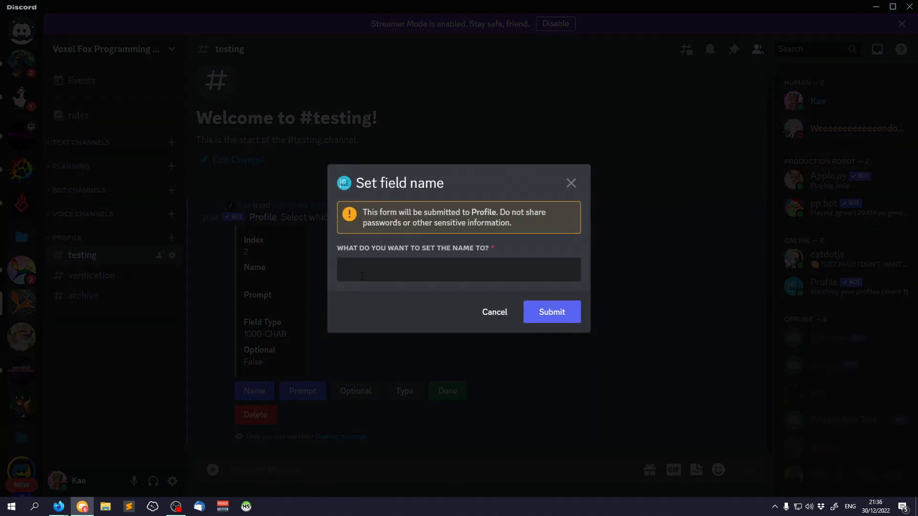
text(Pronouns)
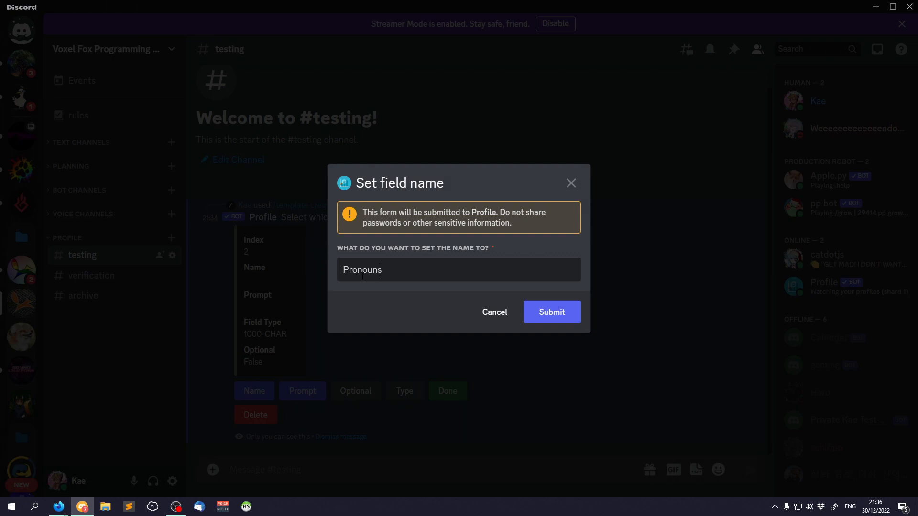
click(551, 312)
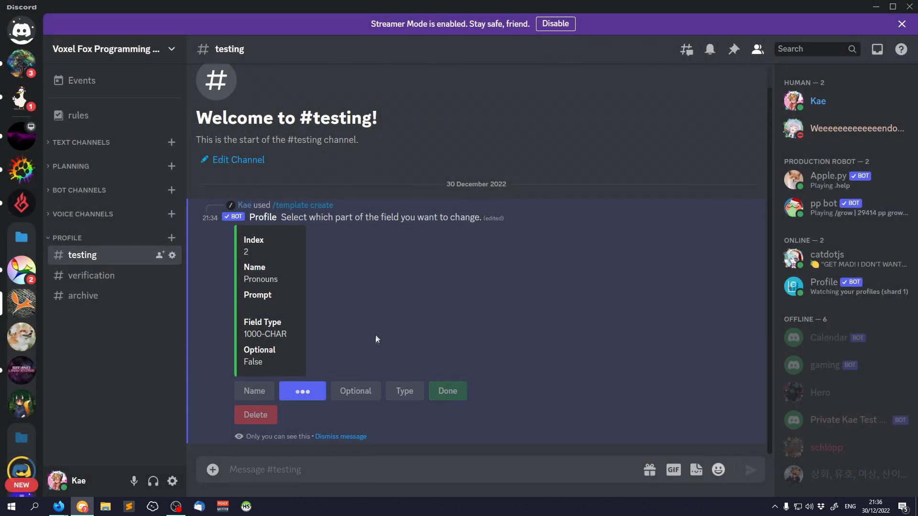
click(303, 391)
text(What pronouns do you go)
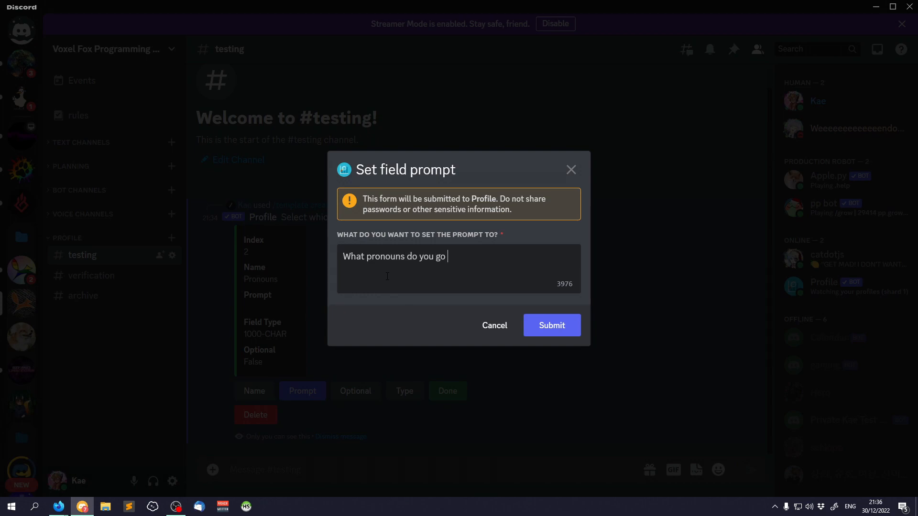
click(550, 325)
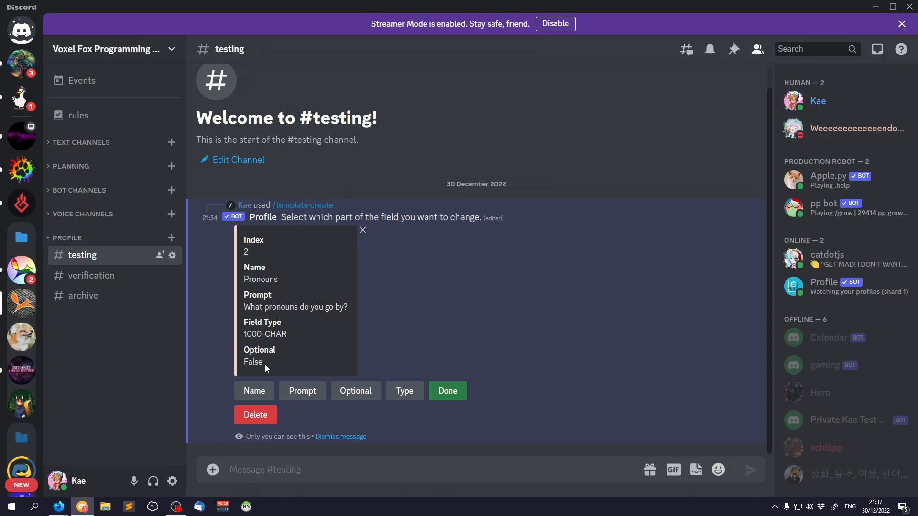
mouse_move(419, 358)
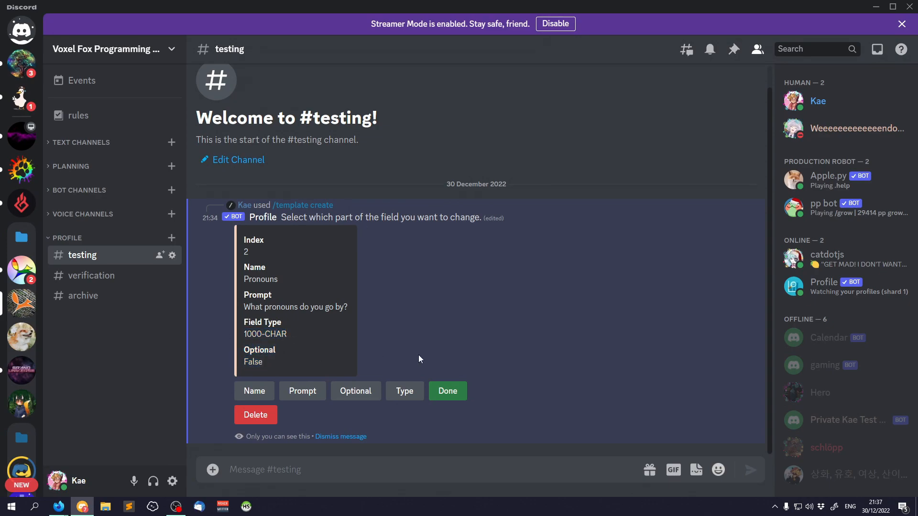
click(448, 391)
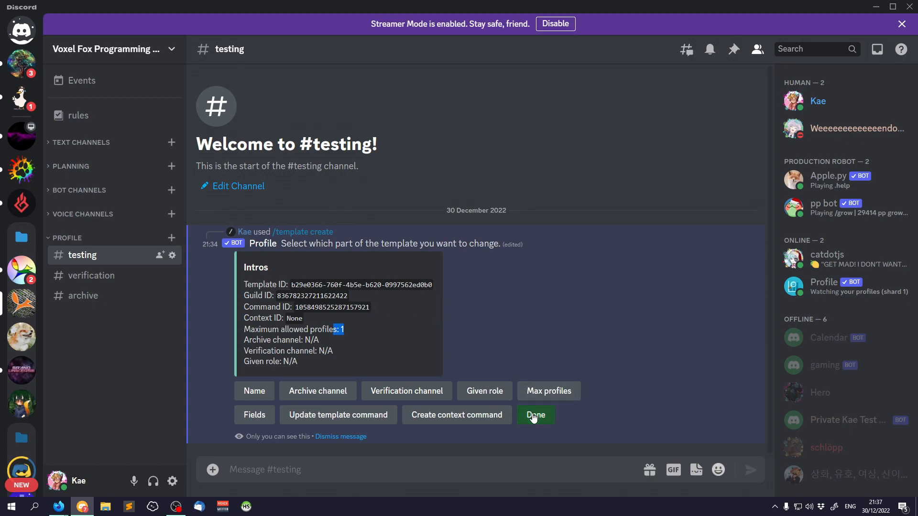
Finish the template, run /intros create and answer Name Kae and Pronouns They/Them
click(534, 414)
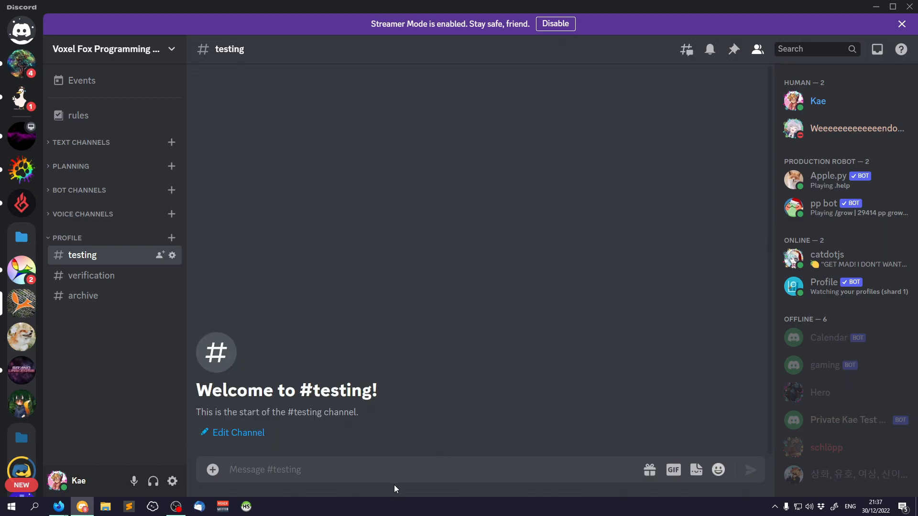
text(/intro)
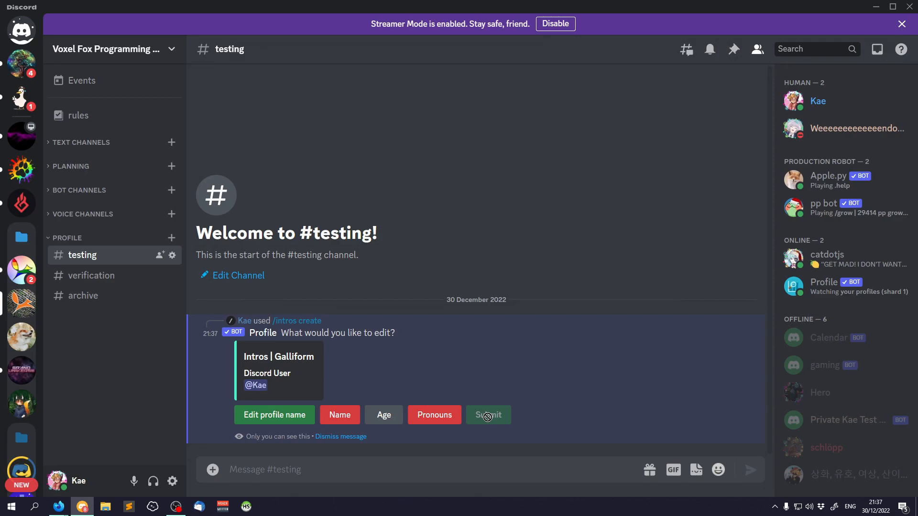
mouse_move(402, 375)
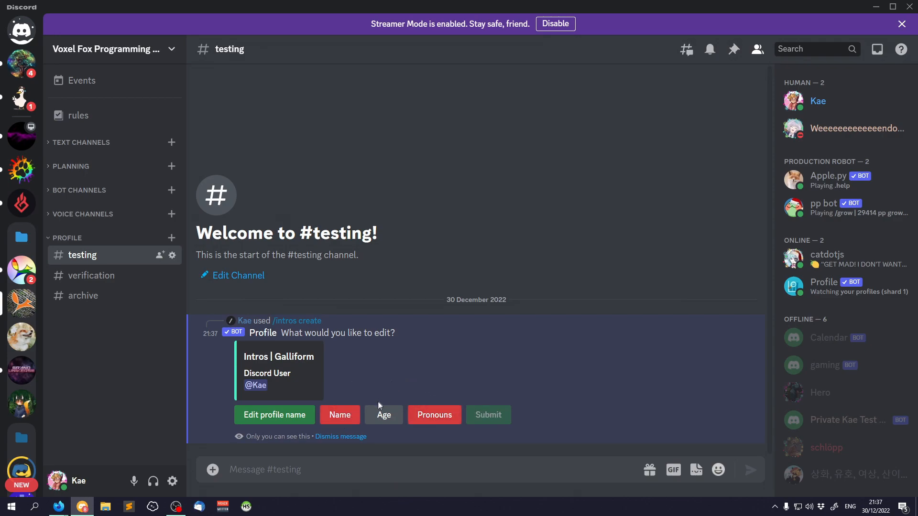
mouse_move(434, 415)
text(Kae)
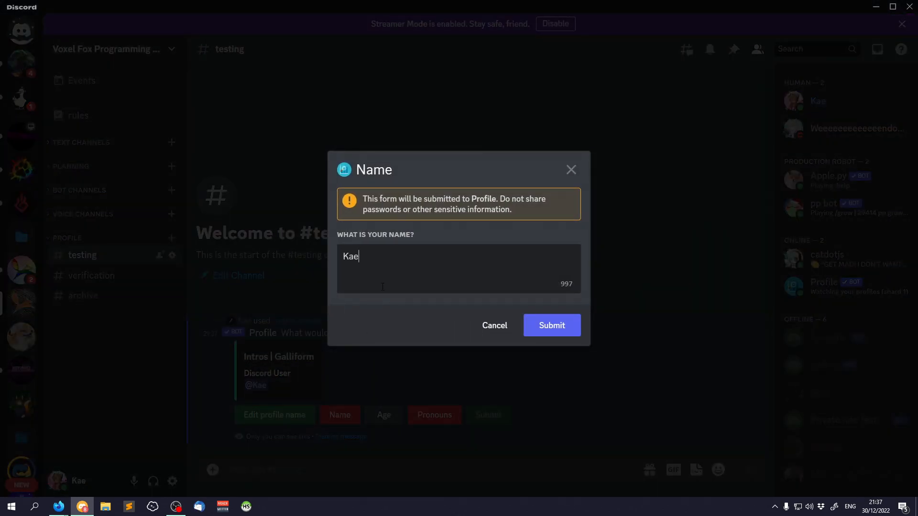
click(551, 326)
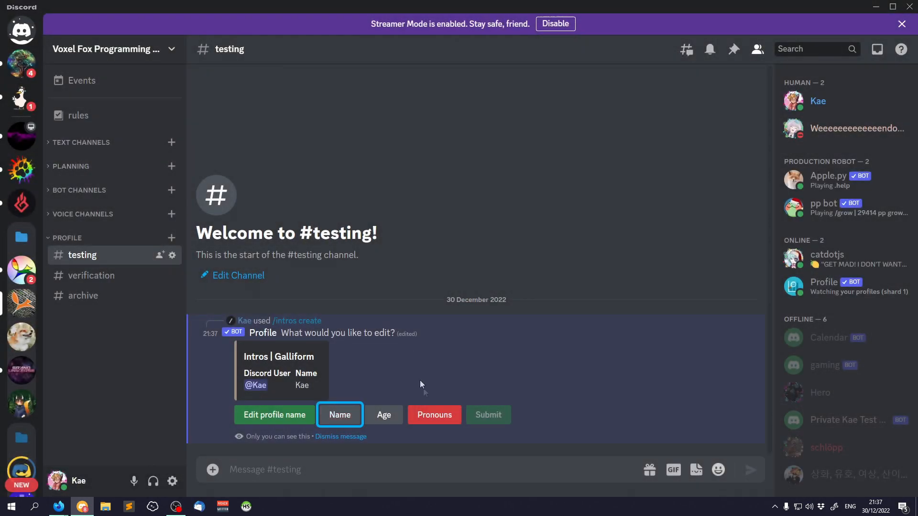
click(434, 416)
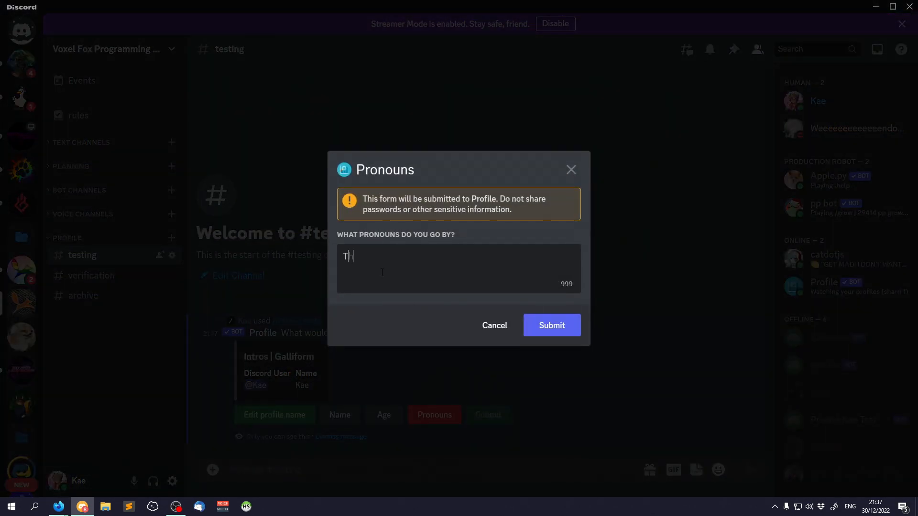
text(hey/Them)
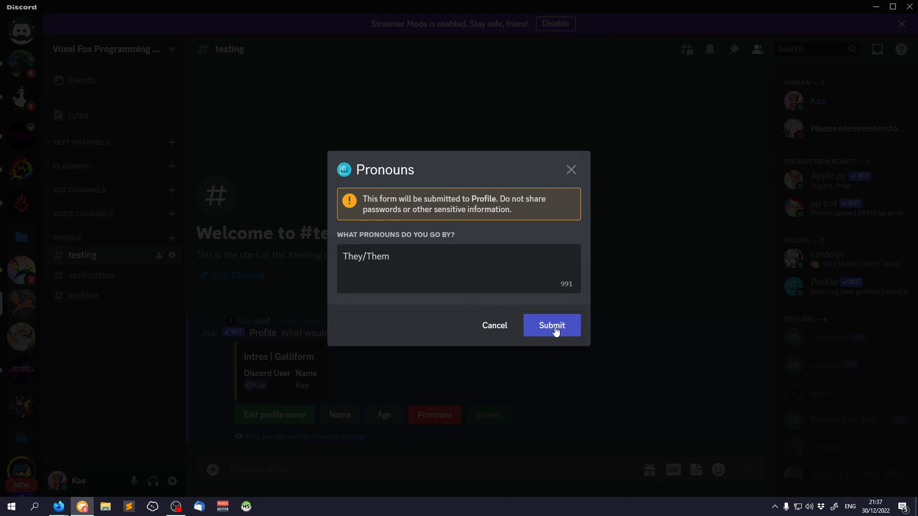
click(551, 325)
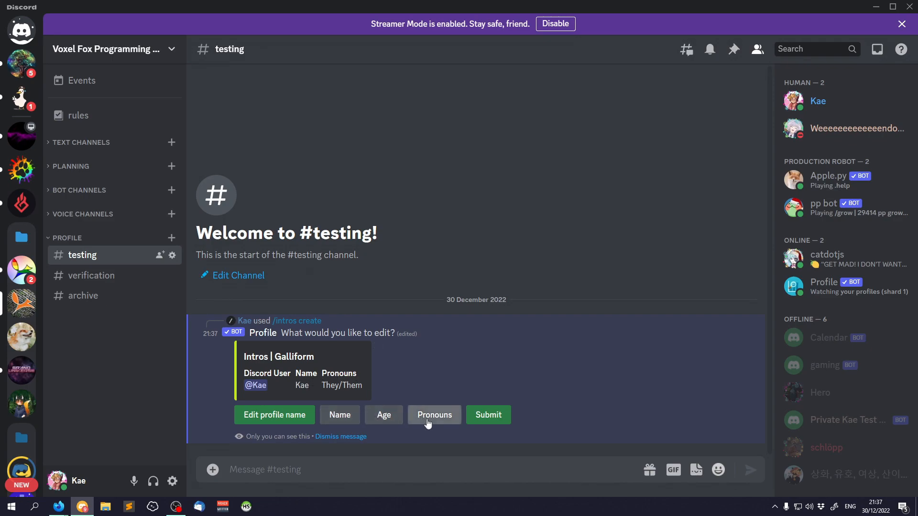
click(434, 414)
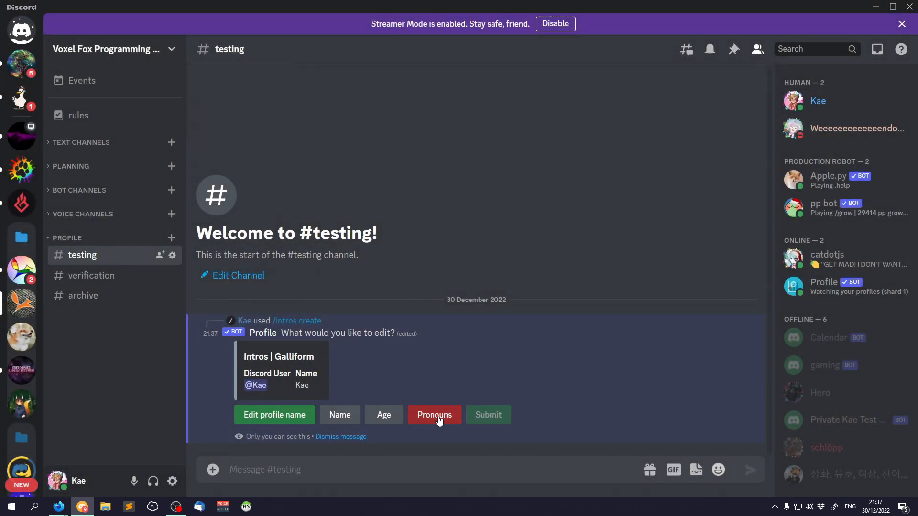
click(434, 415)
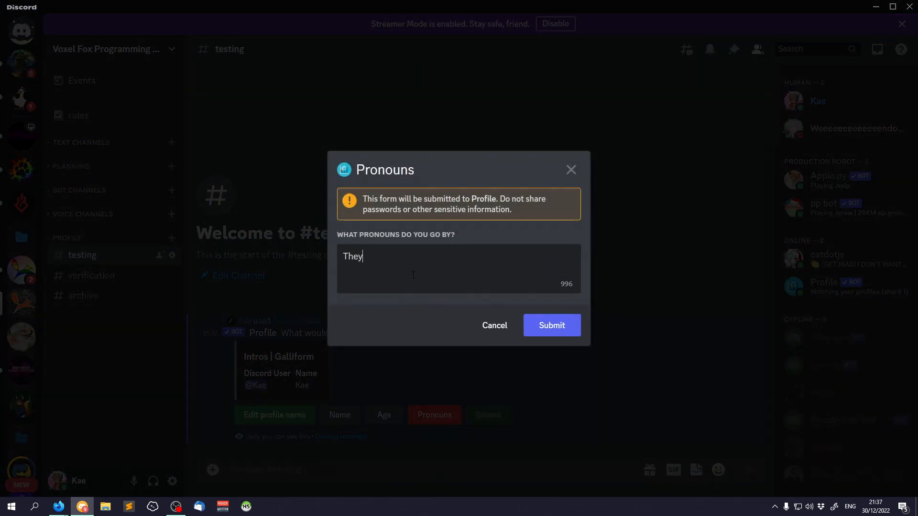
click(551, 326)
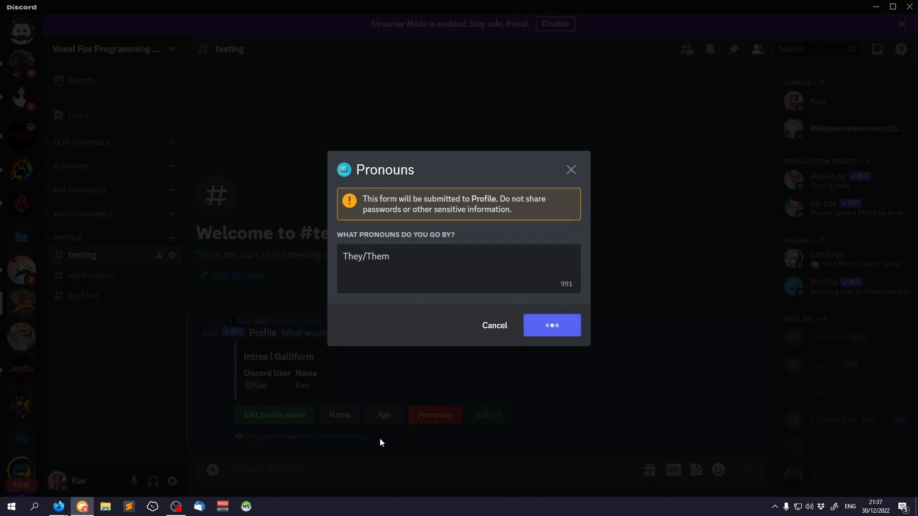
Enter an invalid age, retry with 23, and submit the intro profile
click(551, 325)
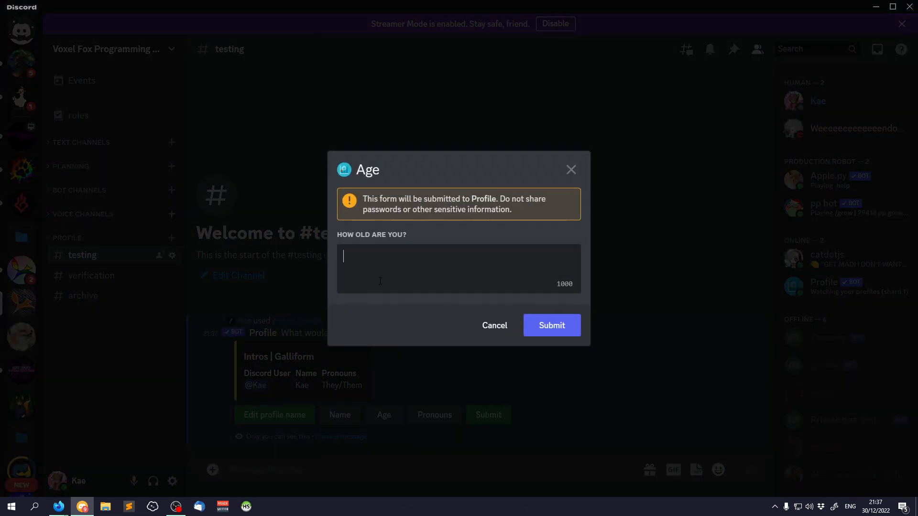
text(lkjashdf)
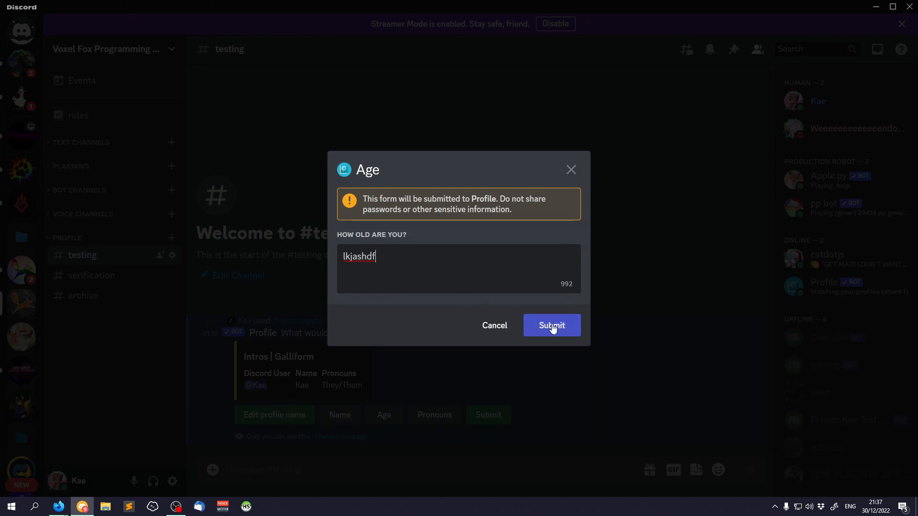
click(551, 325)
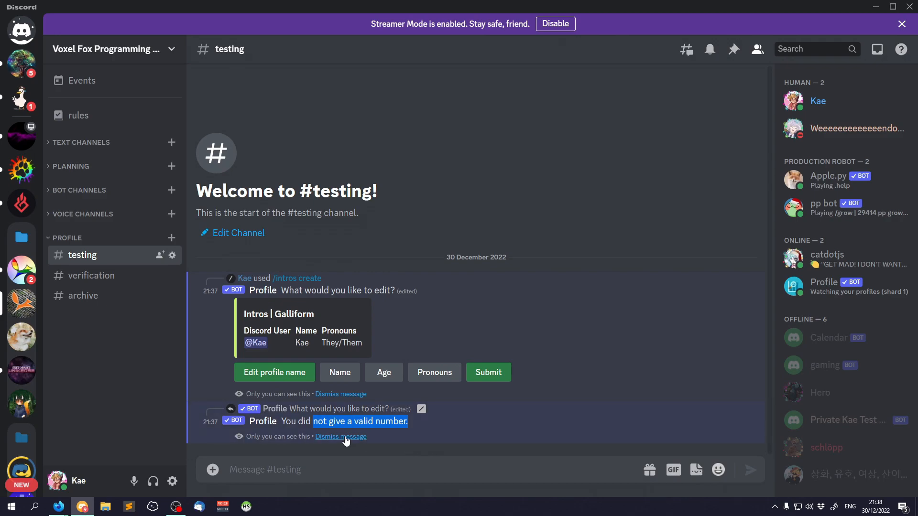
click(383, 372)
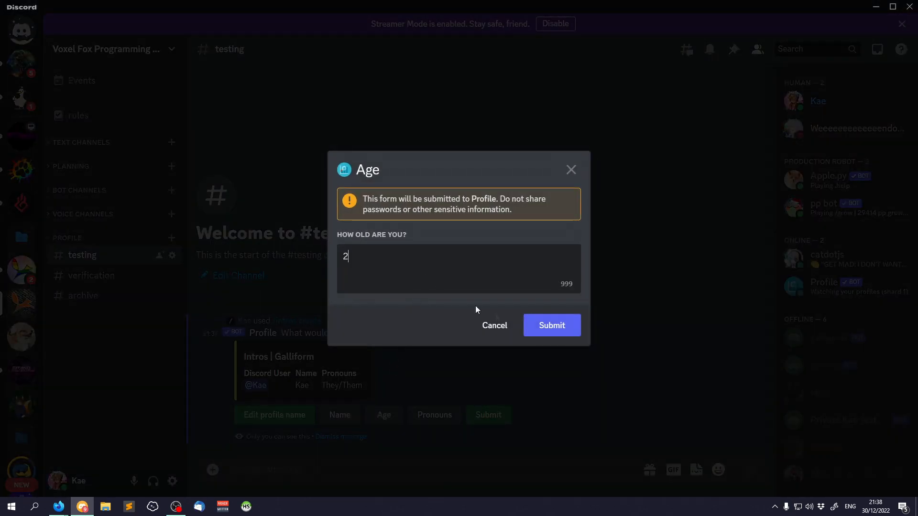
click(551, 325)
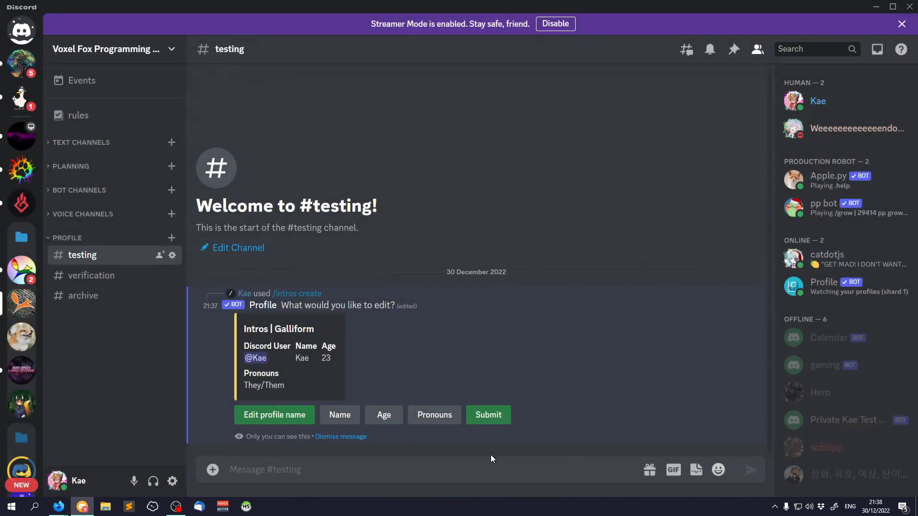
mouse_move(458, 469)
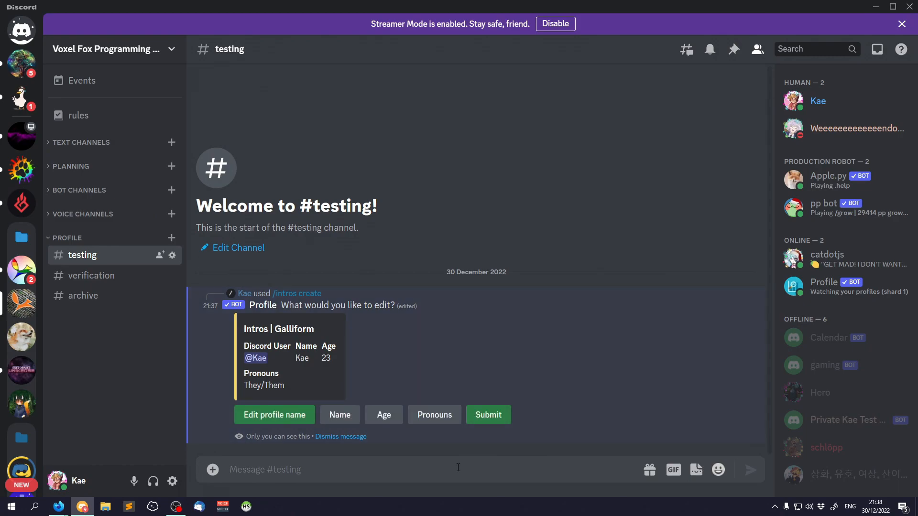
click(488, 414)
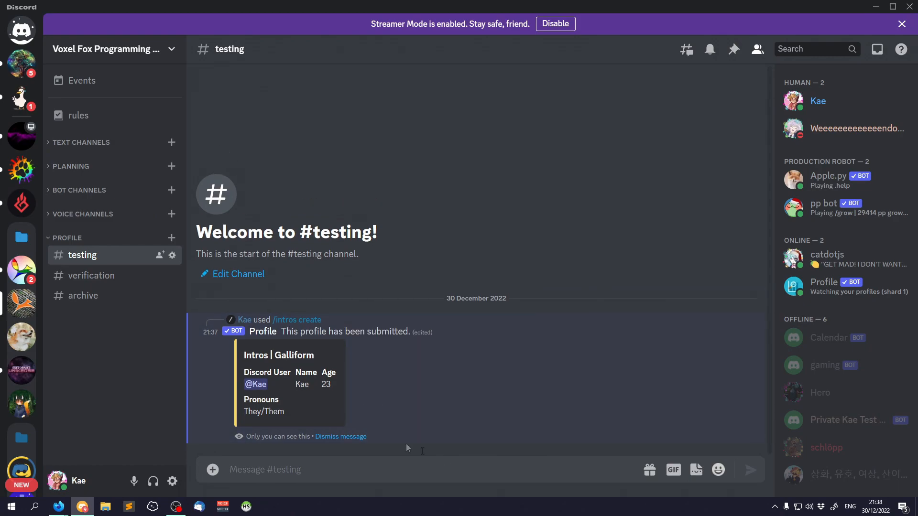
text(/)
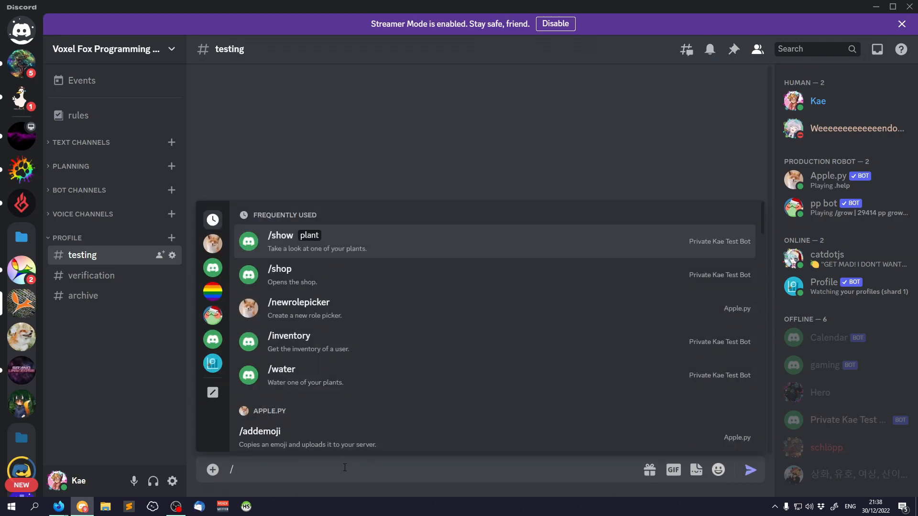
text(/intros get)
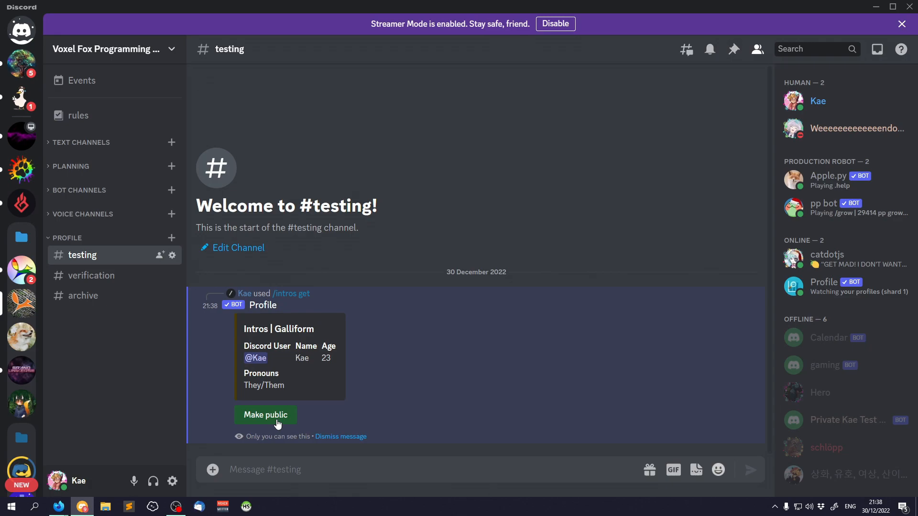
click(265, 414)
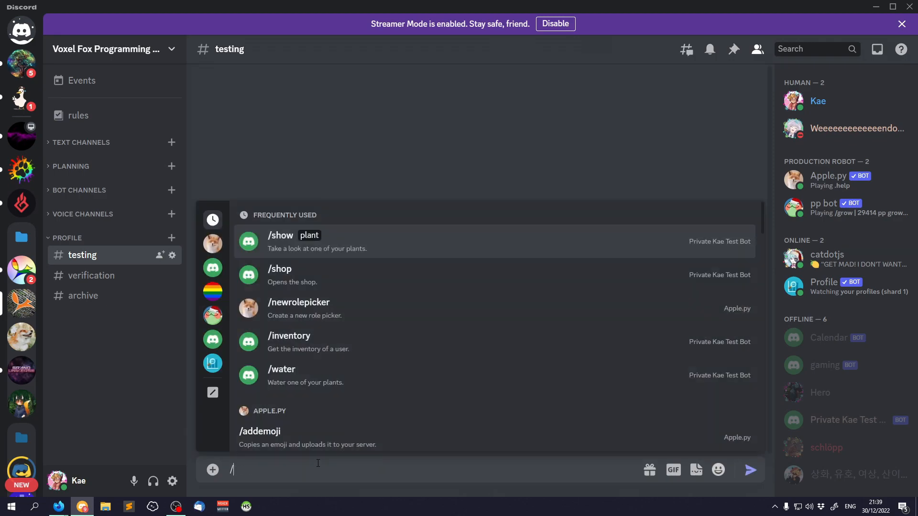
Turn the profile into a draft with /intros edit and resubmit it for verification
text(/template edit)
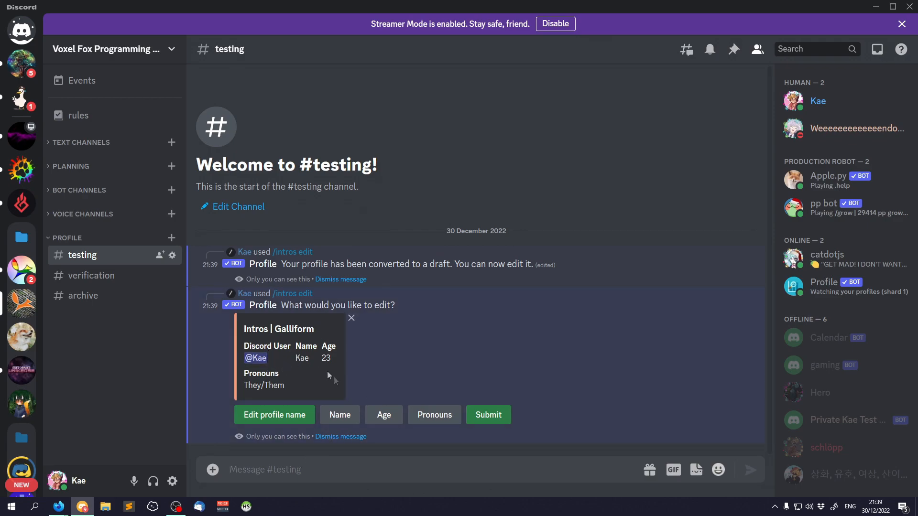
mouse_move(451, 365)
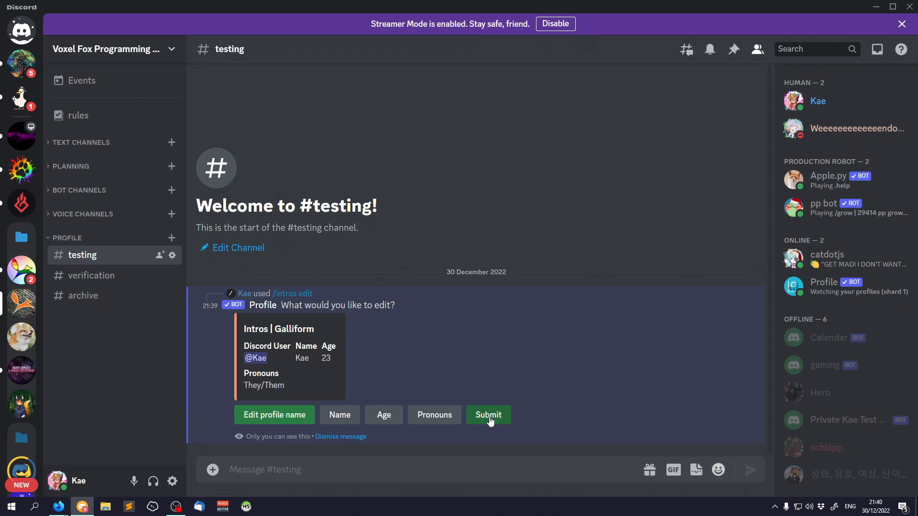
click(489, 414)
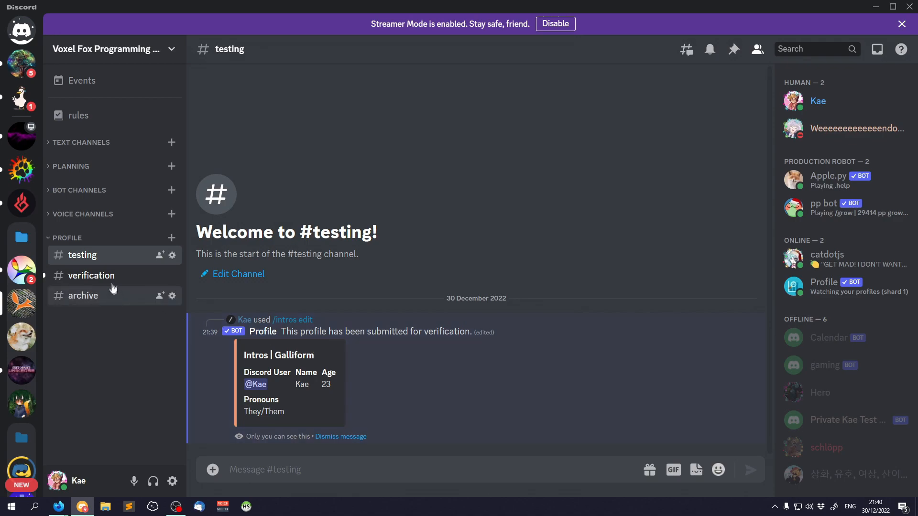
Approve the pending profile in #verification and return to #testing
click(92, 275)
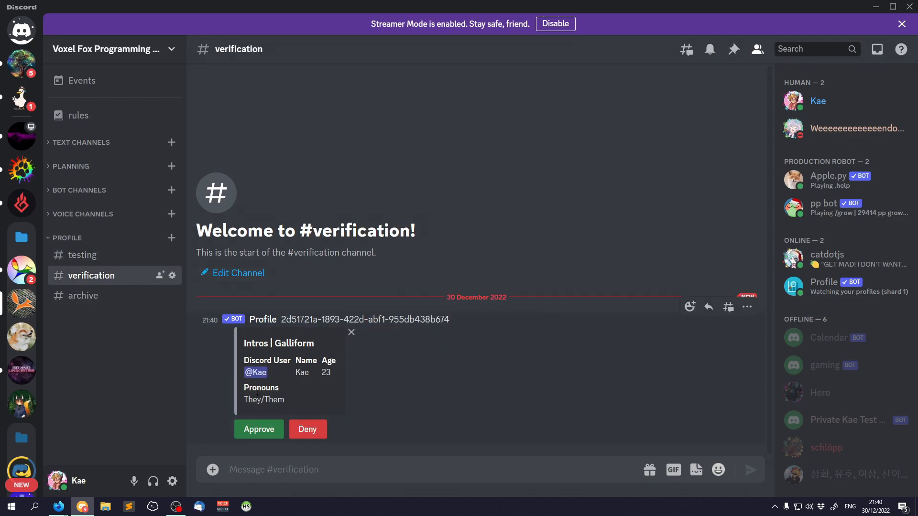
mouse_move(381, 396)
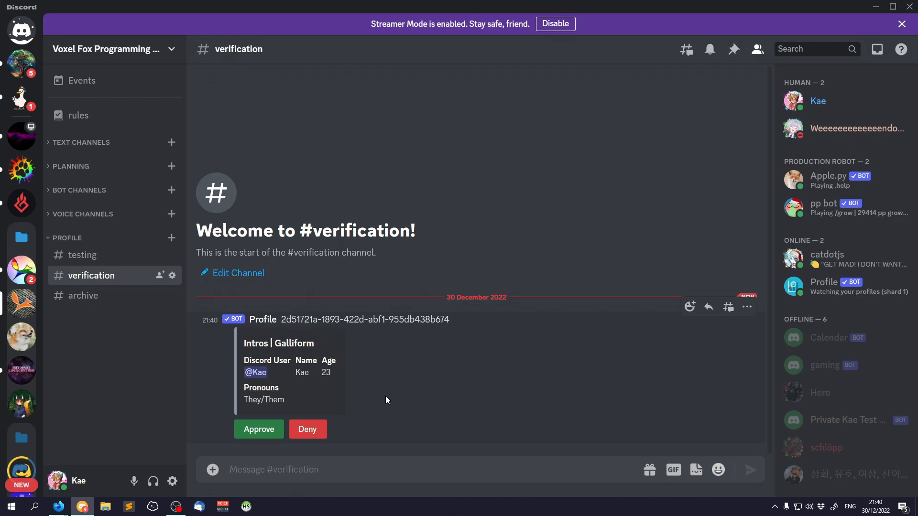
click(259, 430)
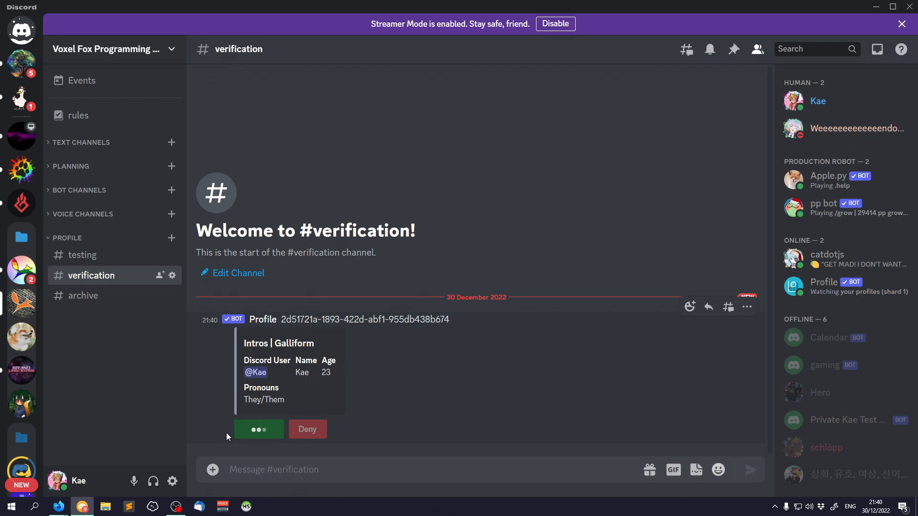
click(259, 430)
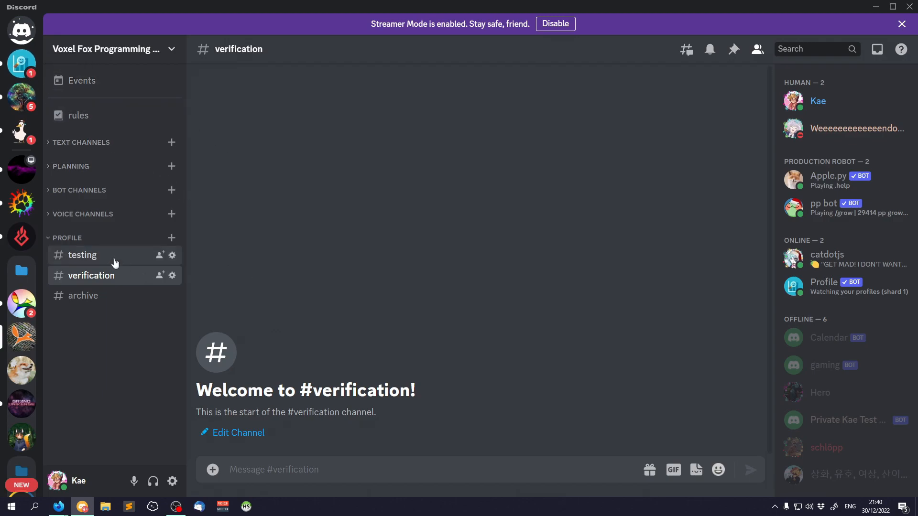
click(82, 254)
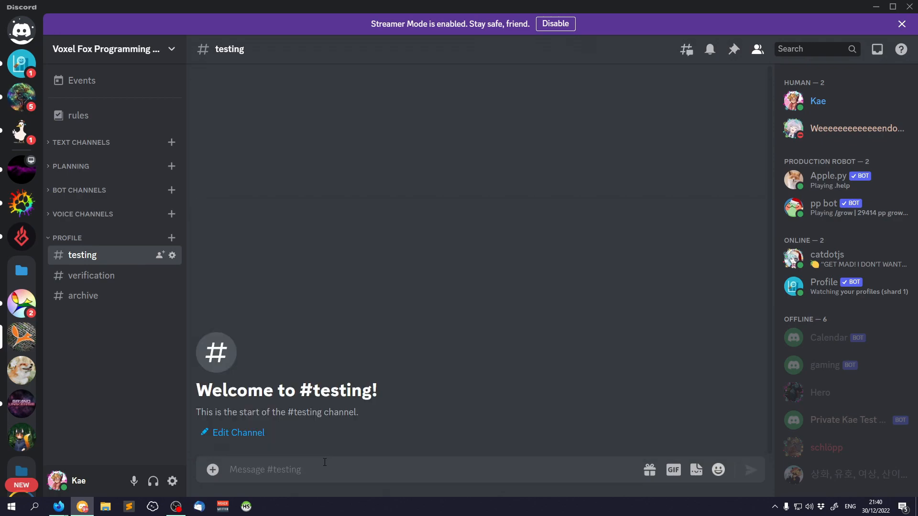
click(322, 469)
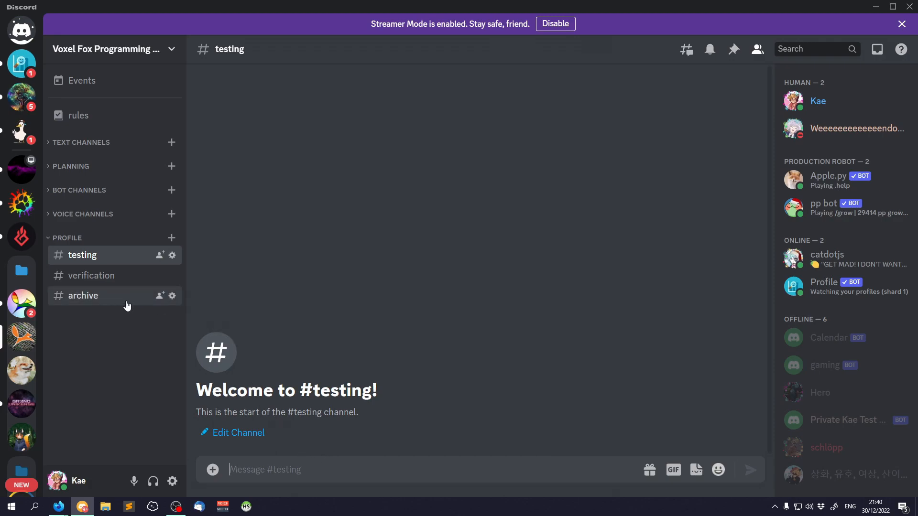
Create an #intros channel in the Profile category and delete #archive
click(171, 238)
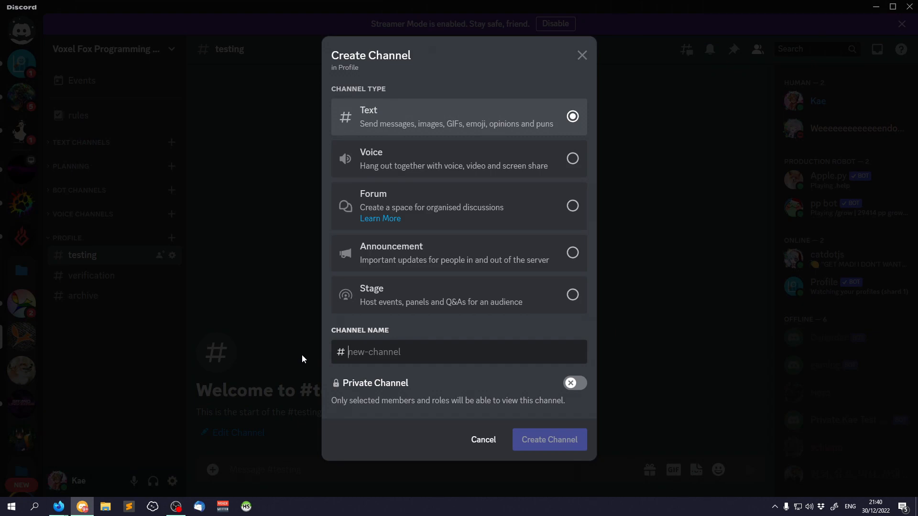
text(intro)
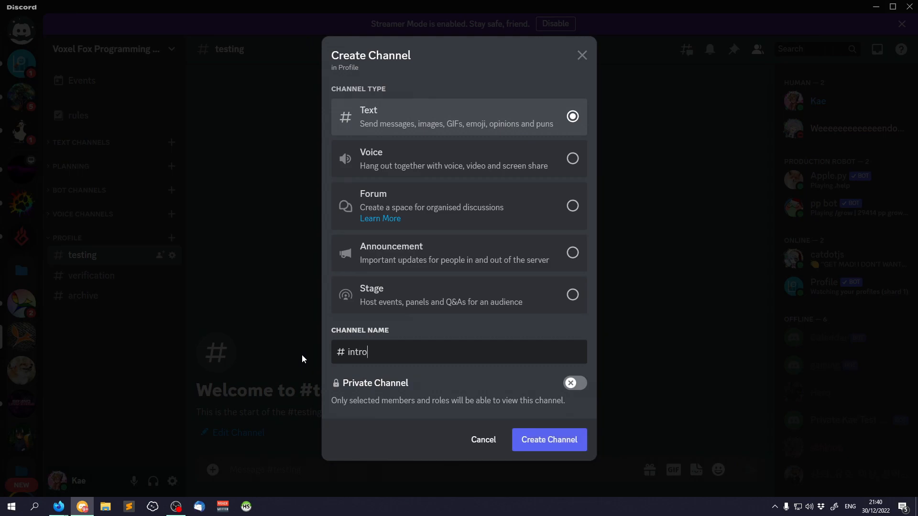
click(548, 440)
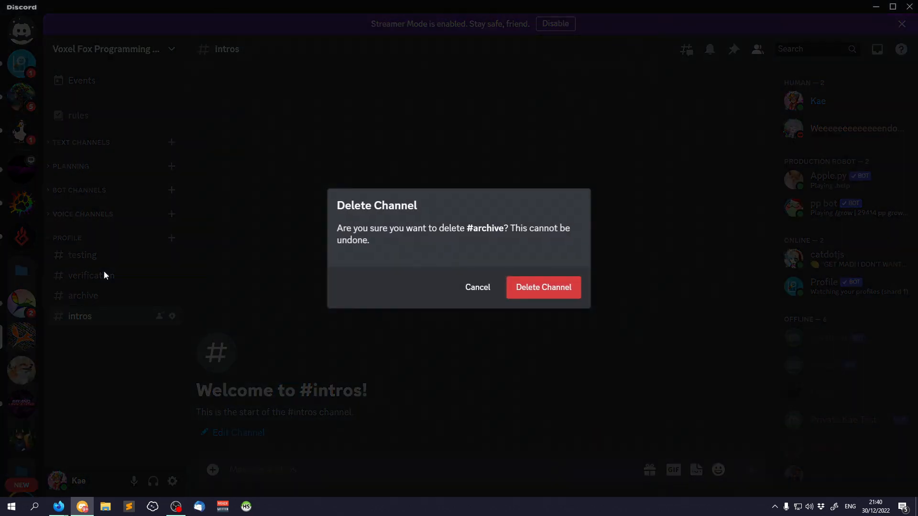
click(544, 288)
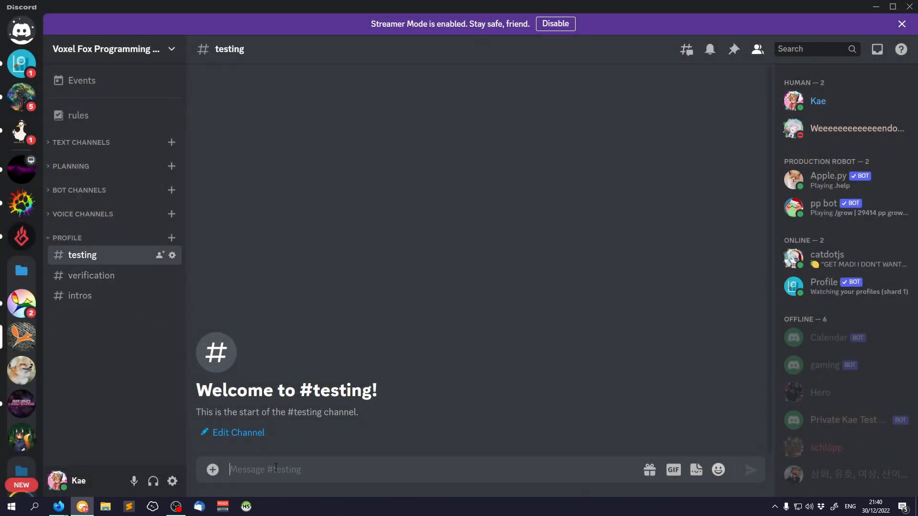
text(/)
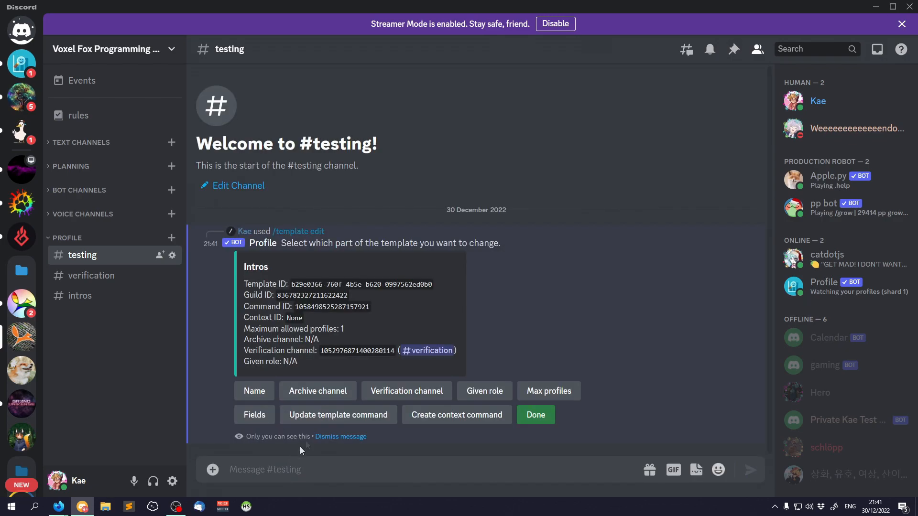
Pick #intros as the template's archive channel and finish editing
click(317, 392)
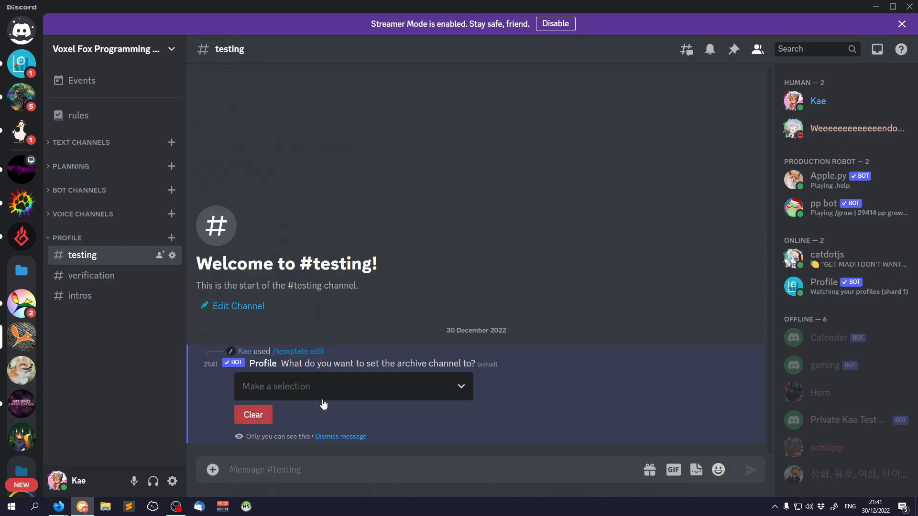
text(intro)
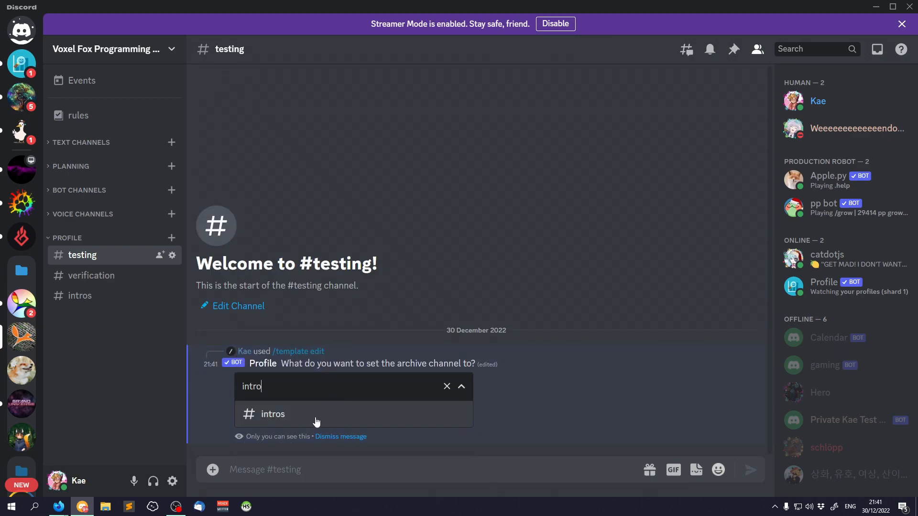
click(272, 414)
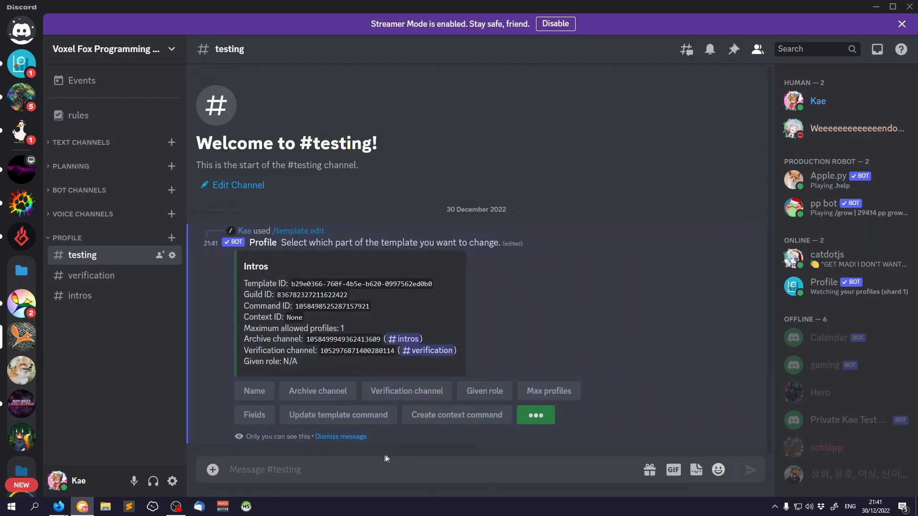
click(340, 436)
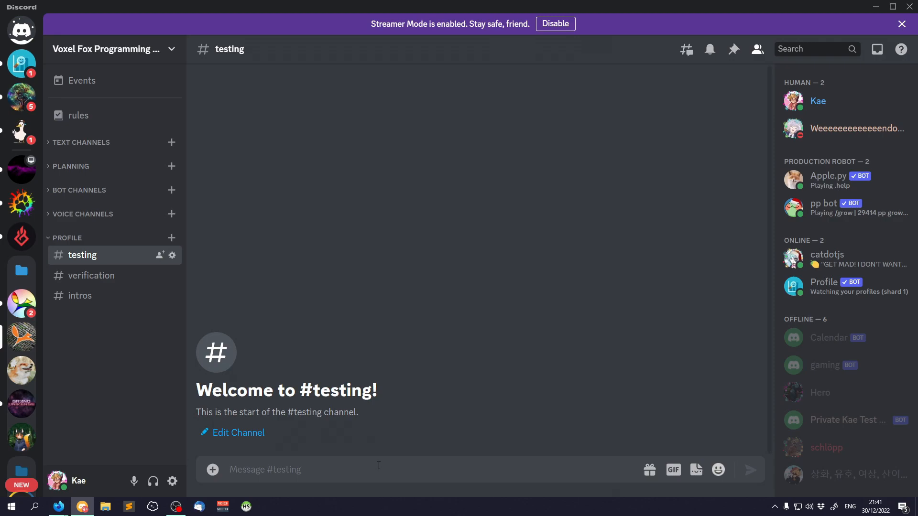
mouse_move(264, 469)
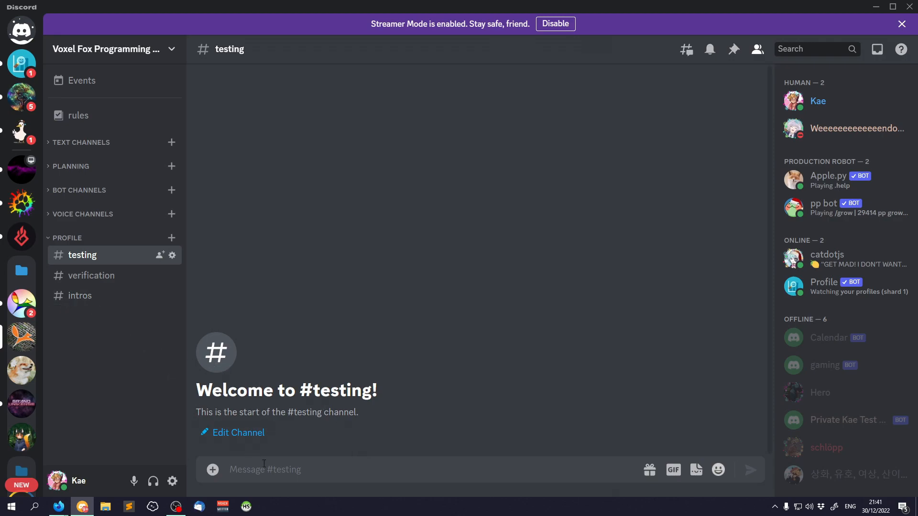
Resubmit Kae's intro profile for verification via /intros edit
text(/)
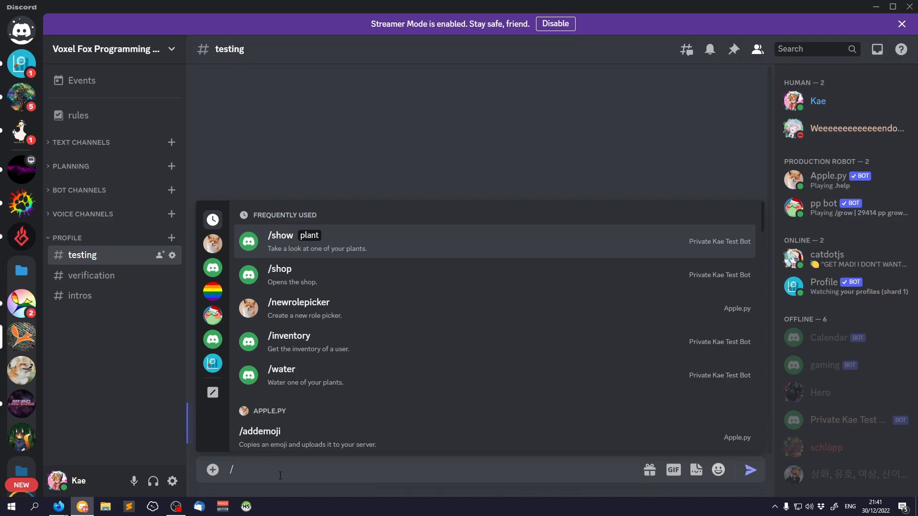
text(/intros edit)
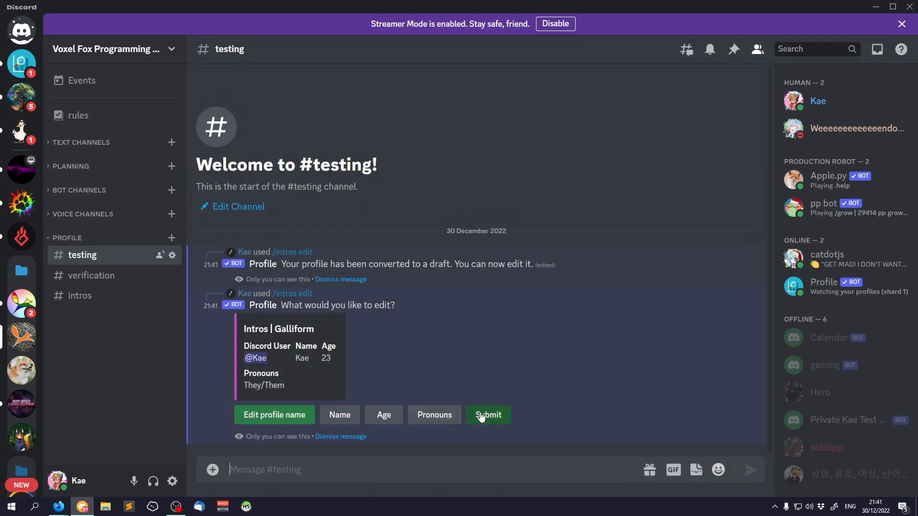
click(489, 414)
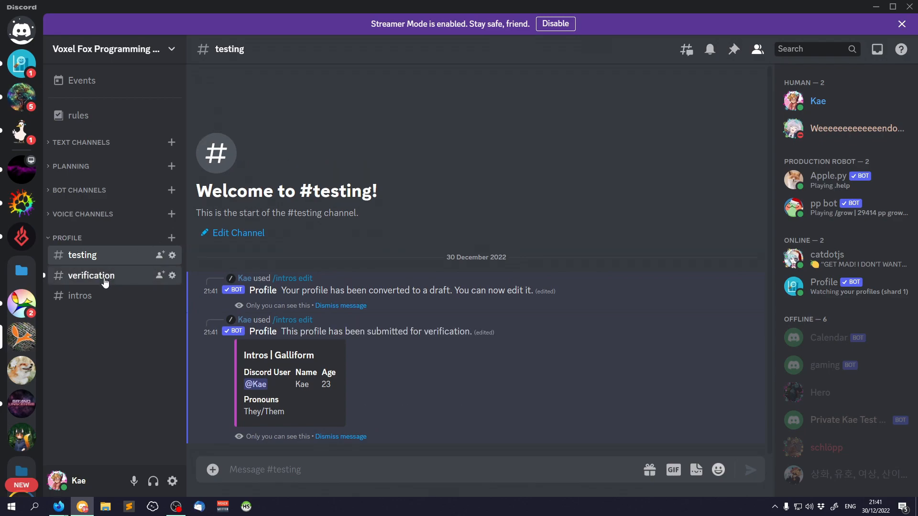
Approve the profile in #verification, view it posted in #intros, and return to #testing
click(91, 275)
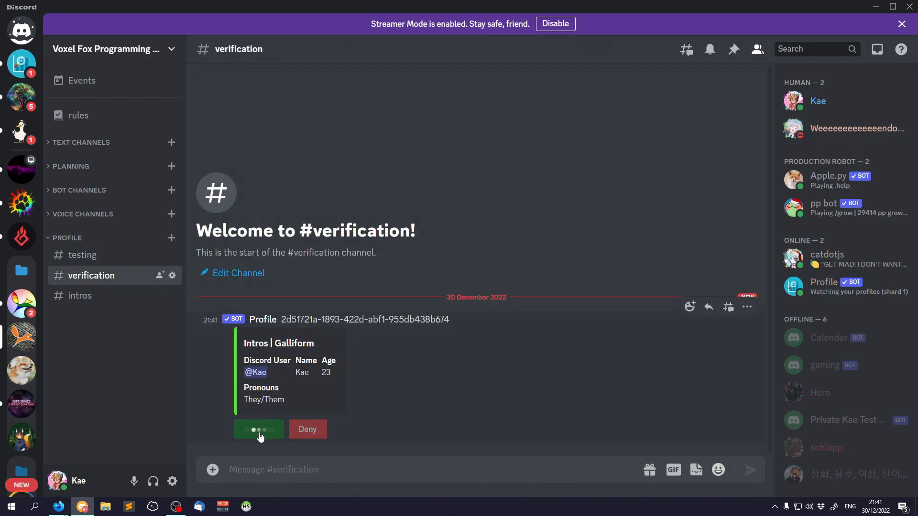
click(259, 429)
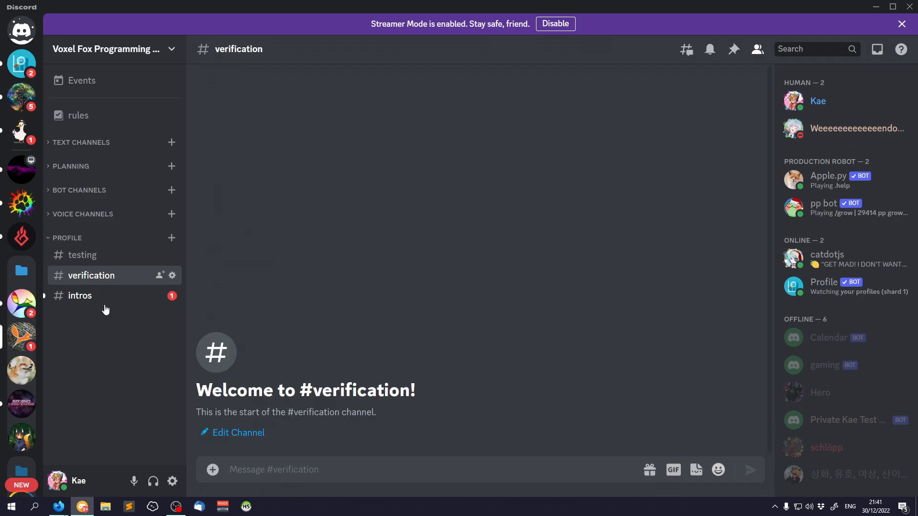
click(79, 296)
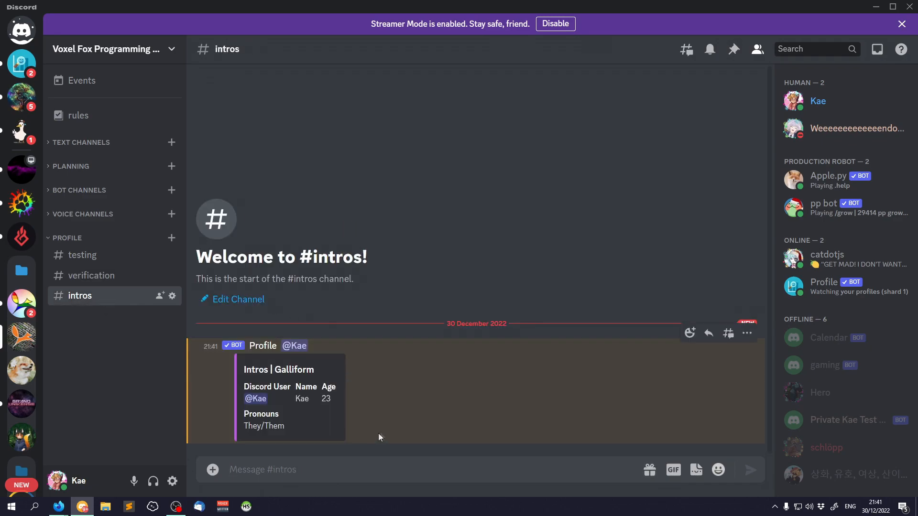
mouse_move(389, 440)
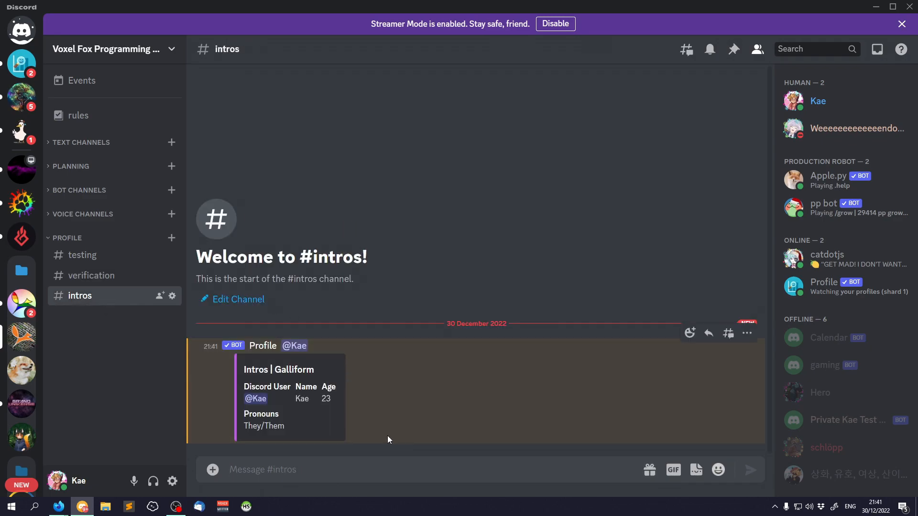
click(82, 254)
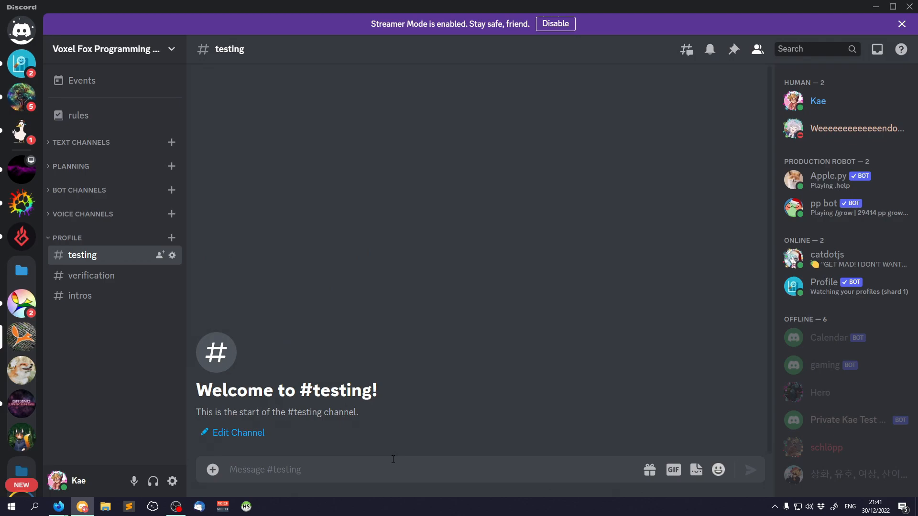